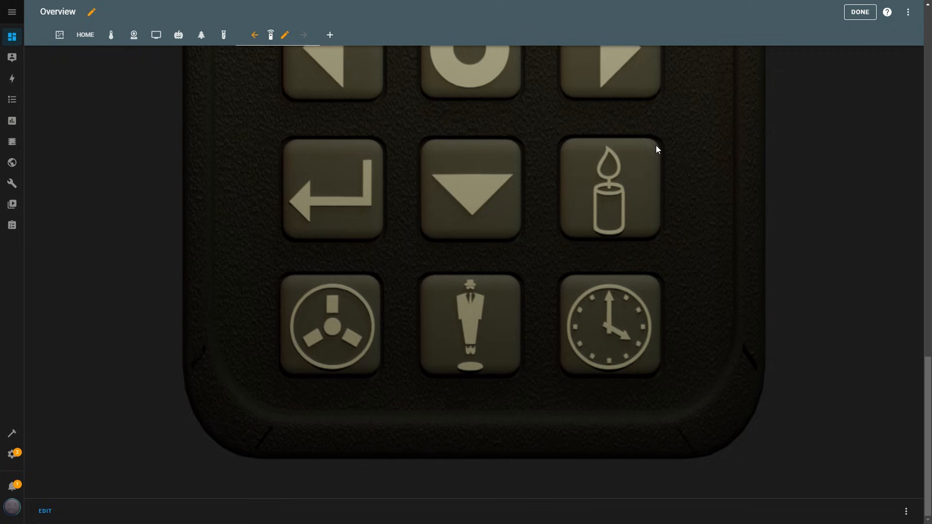
mouse_move(634, 230)
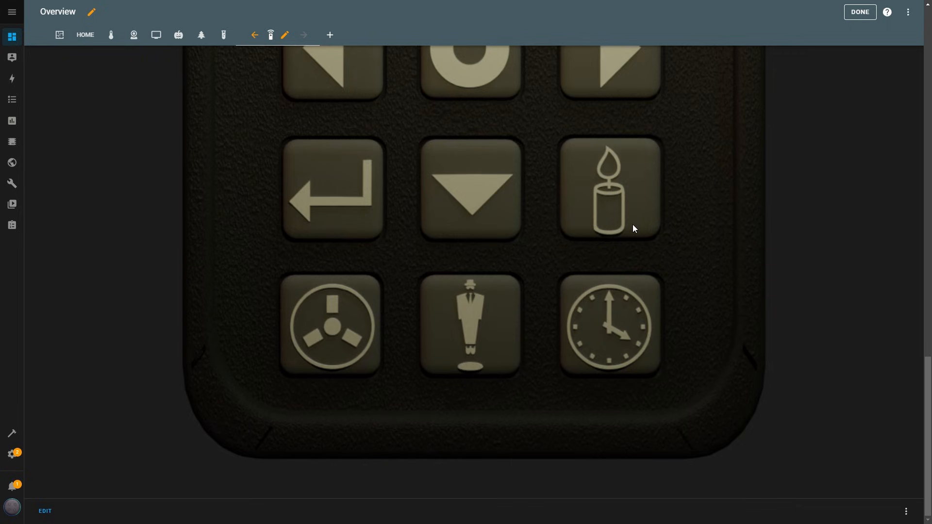
Step: Click Done to save the dashboard edits and leave edit mode
click(610, 188)
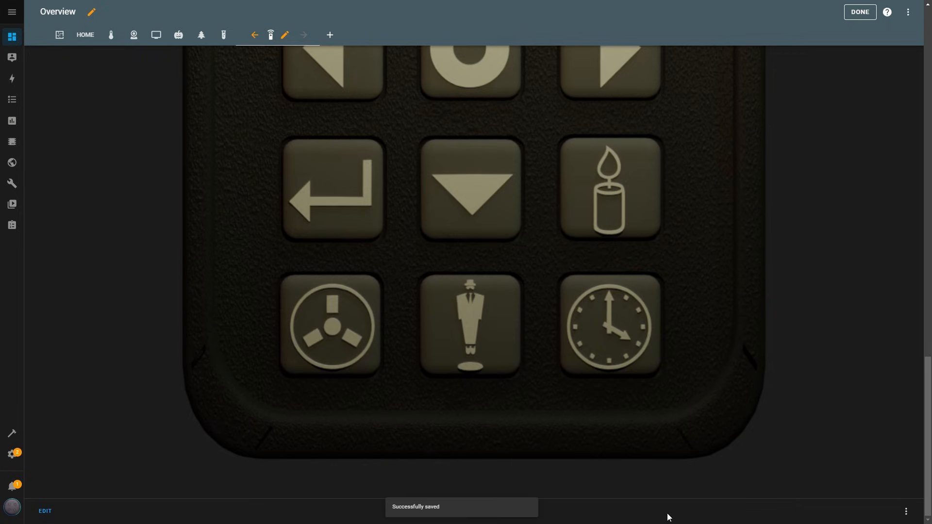
mouse_move(617, 193)
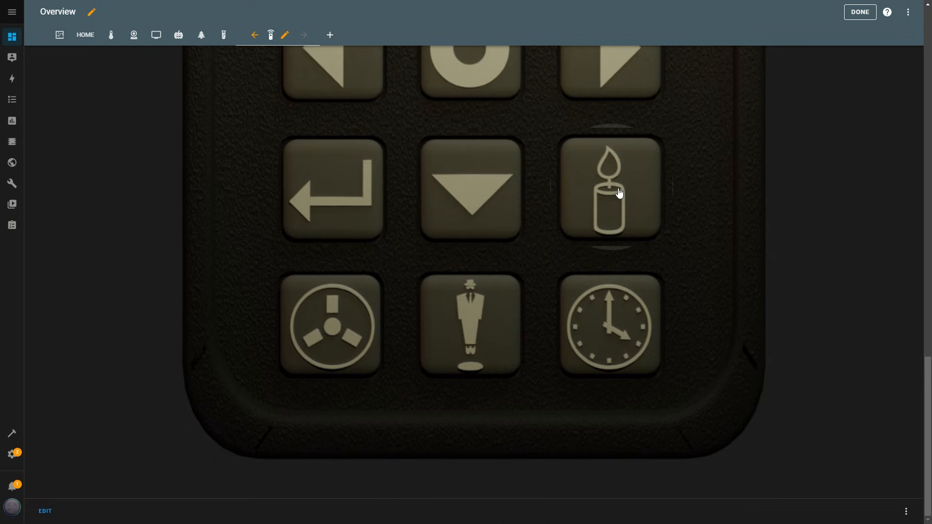
mouse_move(165, 339)
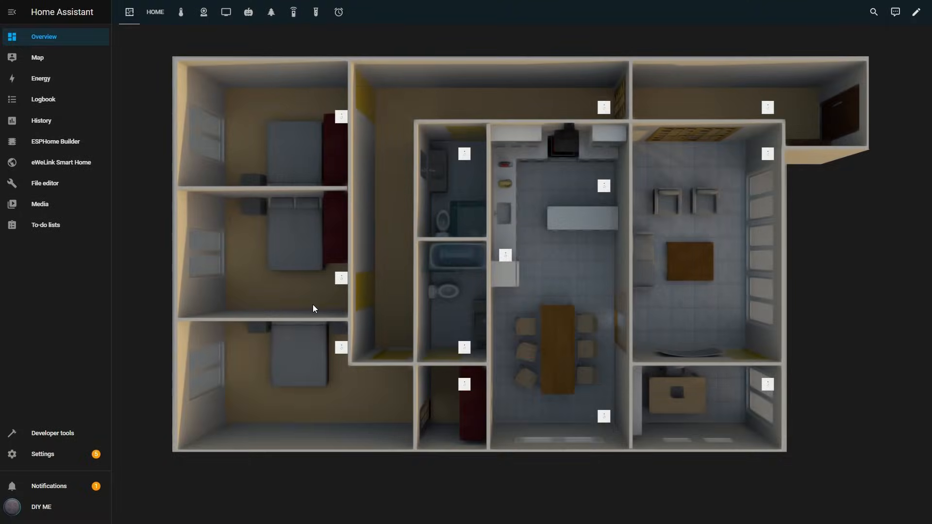
Step: From Settings > Helpers, create a Toggle helper named Alarm (input_boolean.alarm)
click(43, 455)
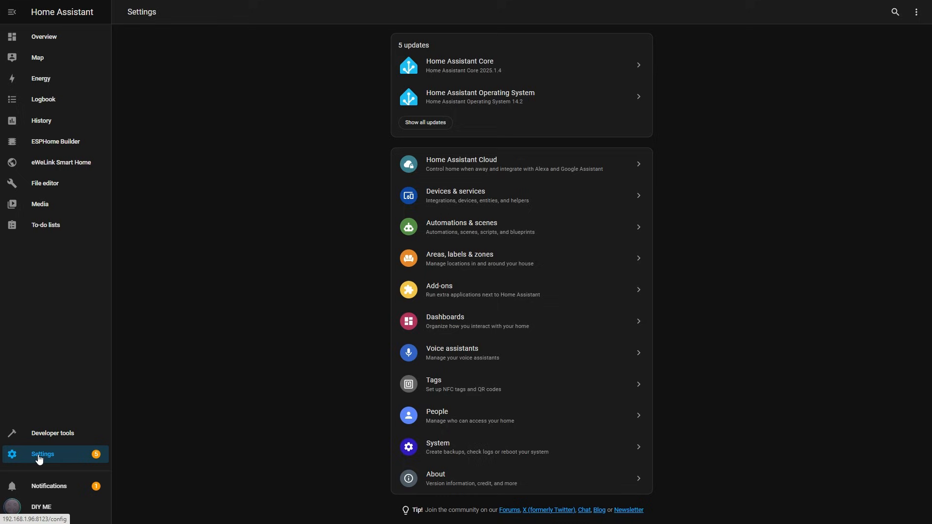
click(456, 195)
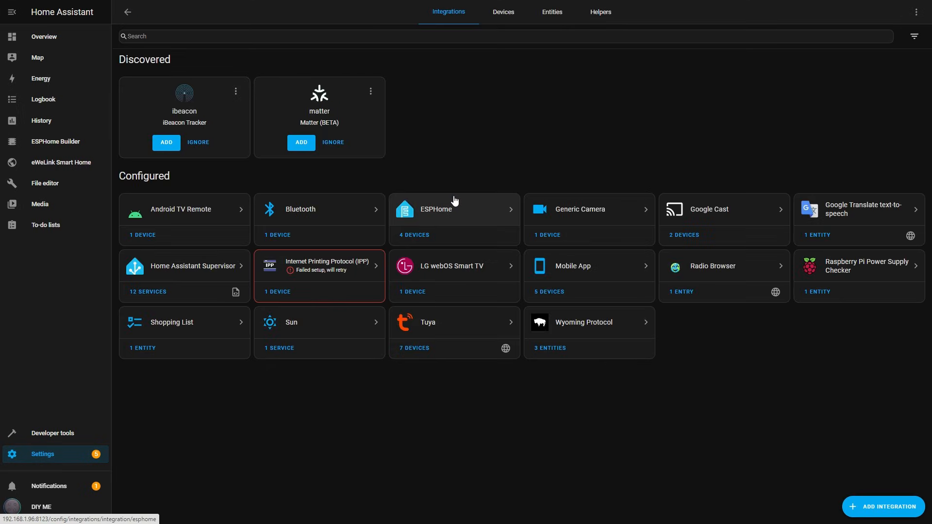
click(600, 11)
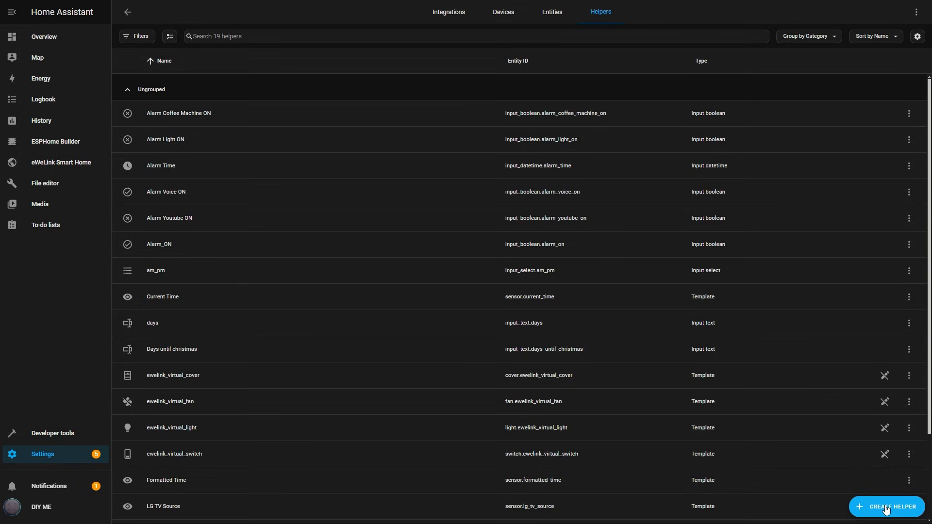
click(886, 506)
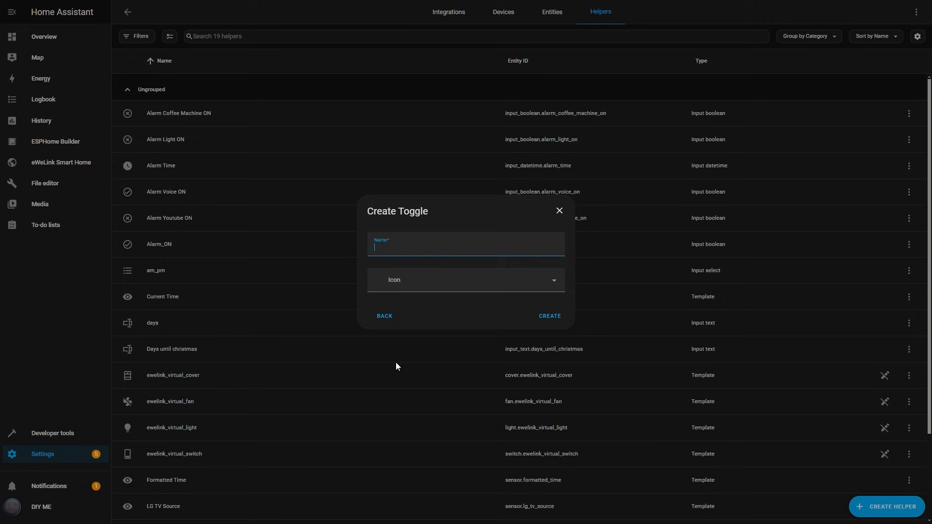
text(Alarm)
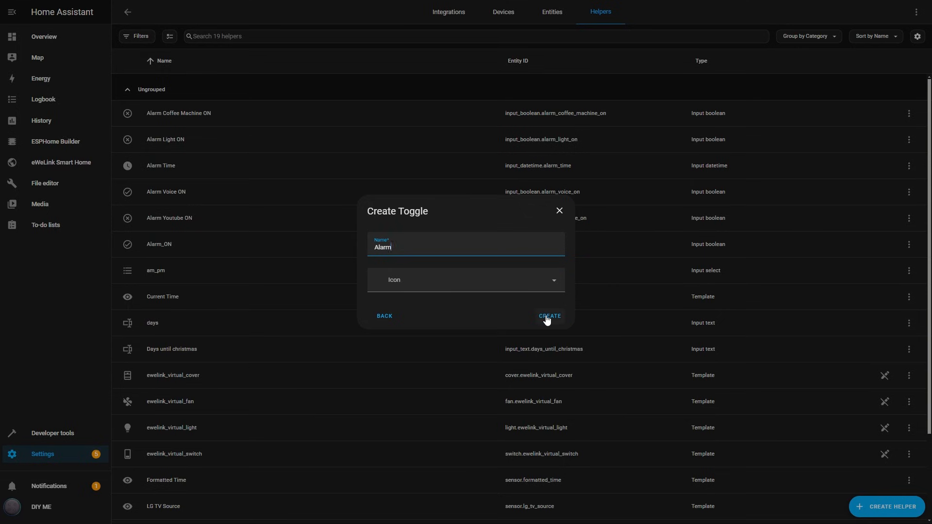
click(548, 315)
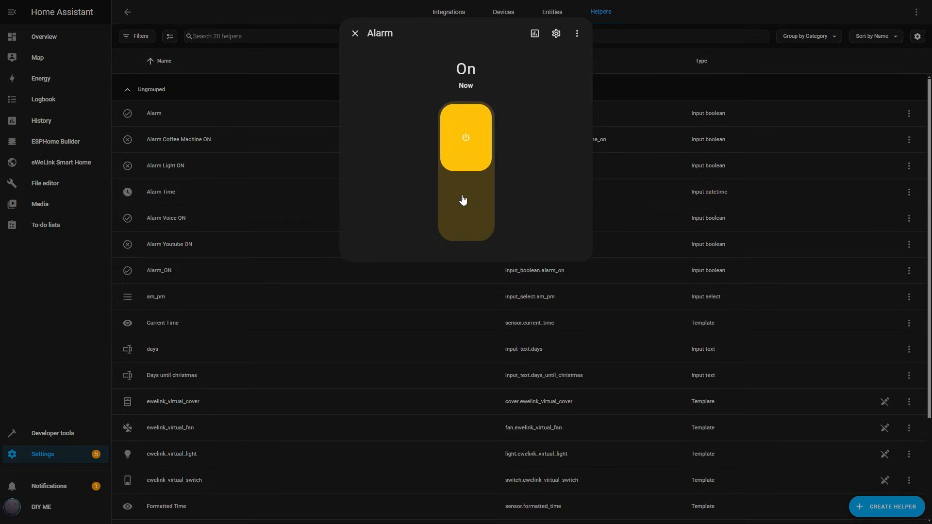
click(355, 34)
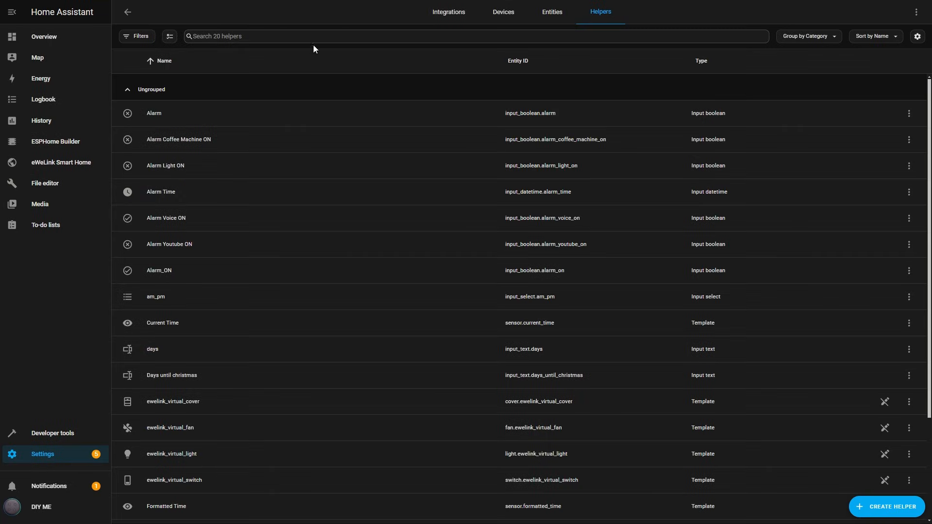
mouse_move(43, 37)
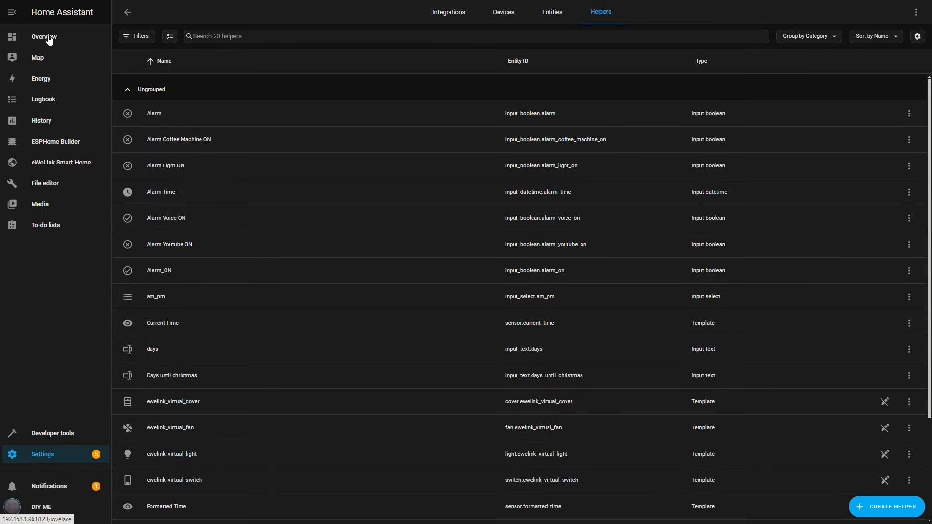
Step: Add a Helpers view with an Alarm tile card, then toggle Alarm on and back off
click(43, 37)
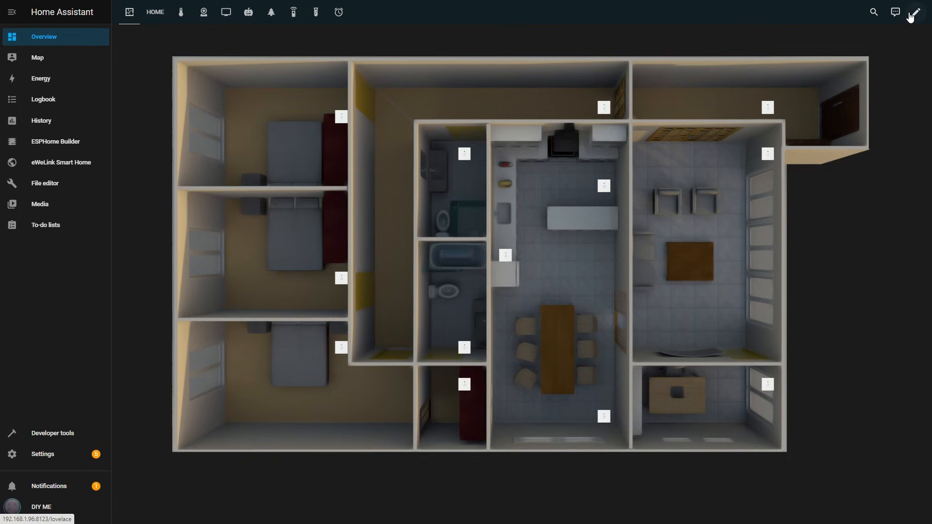
click(915, 12)
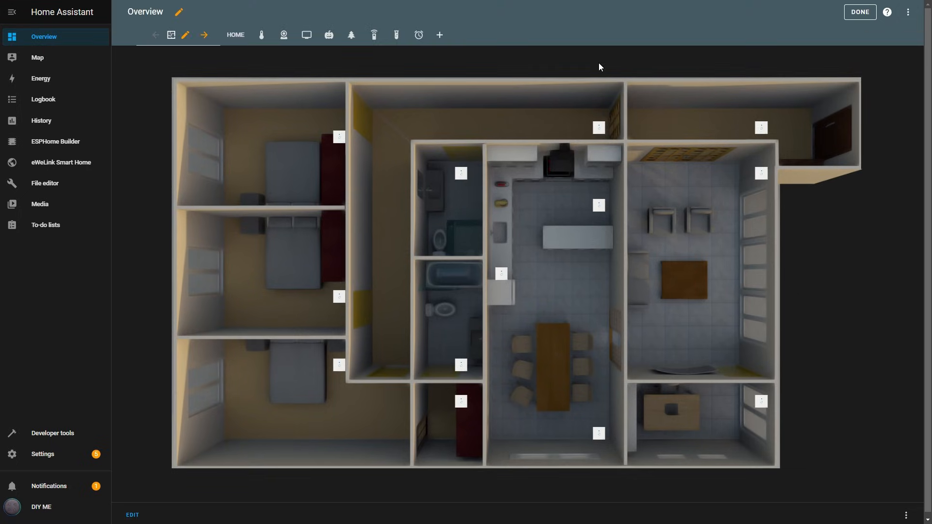
click(440, 35)
text(Helpers)
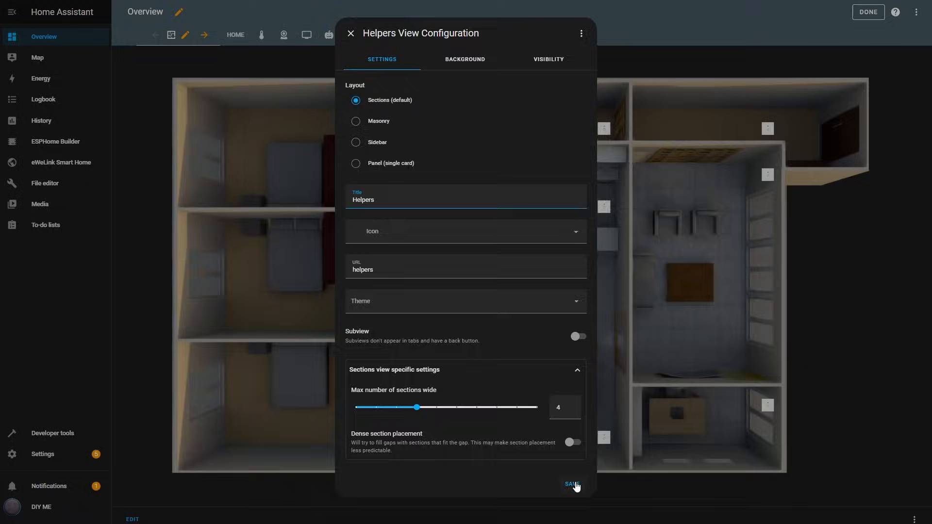
click(571, 485)
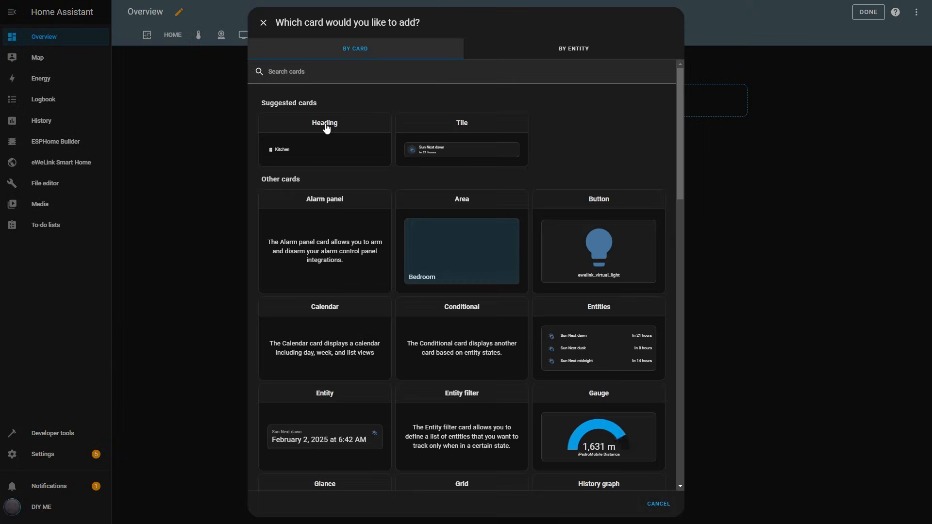
text(ala)
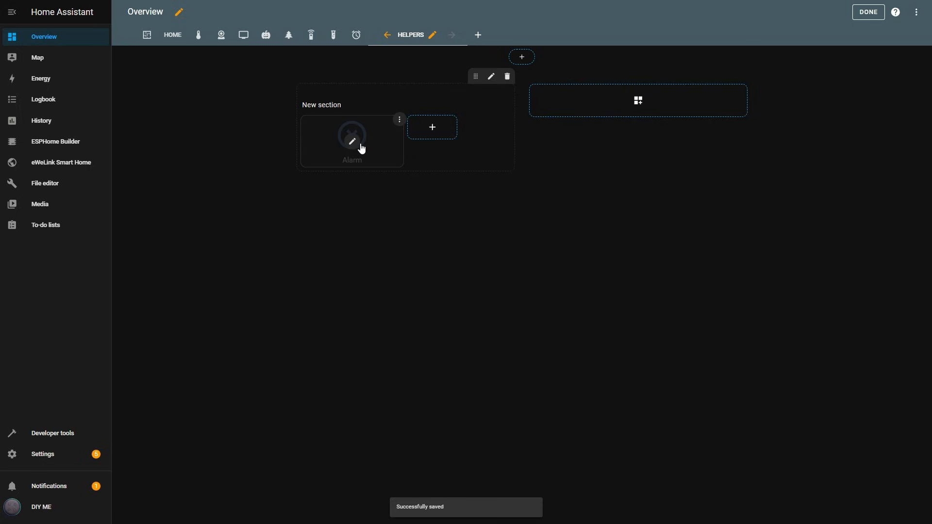
click(868, 11)
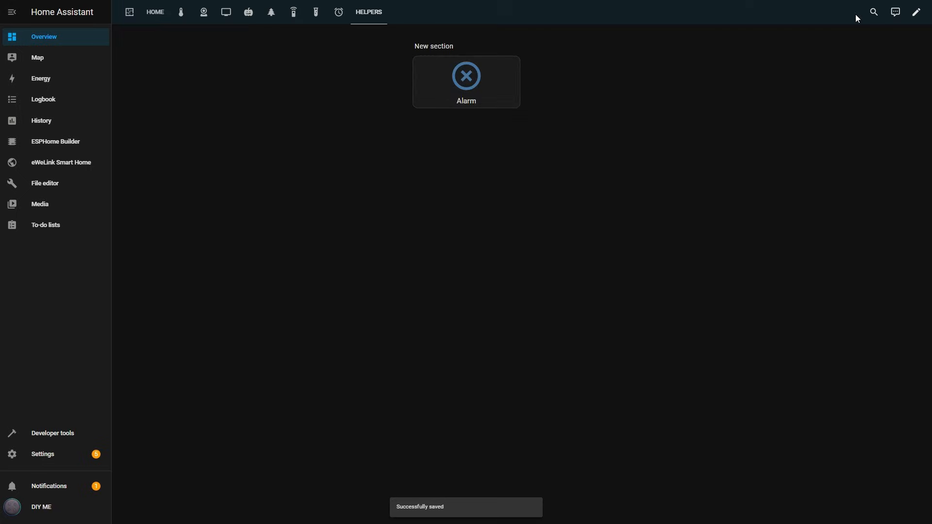
click(466, 76)
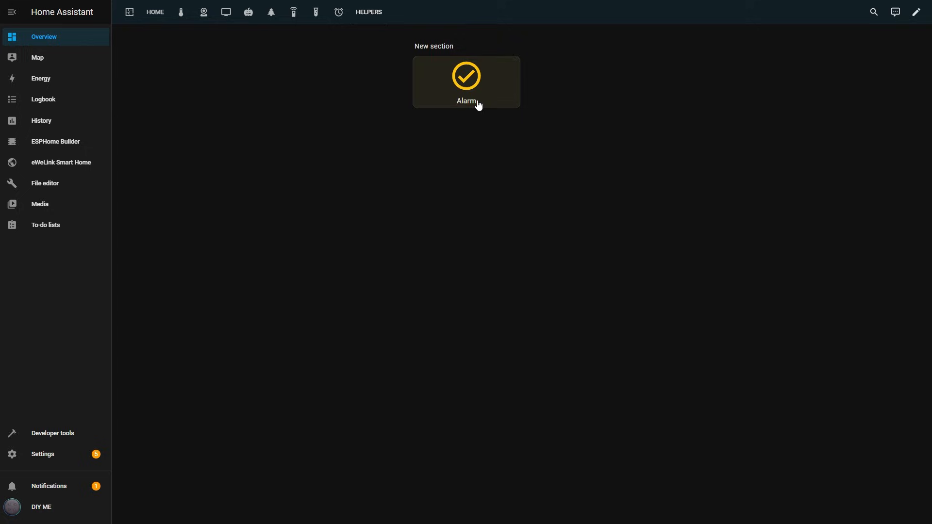
click(466, 76)
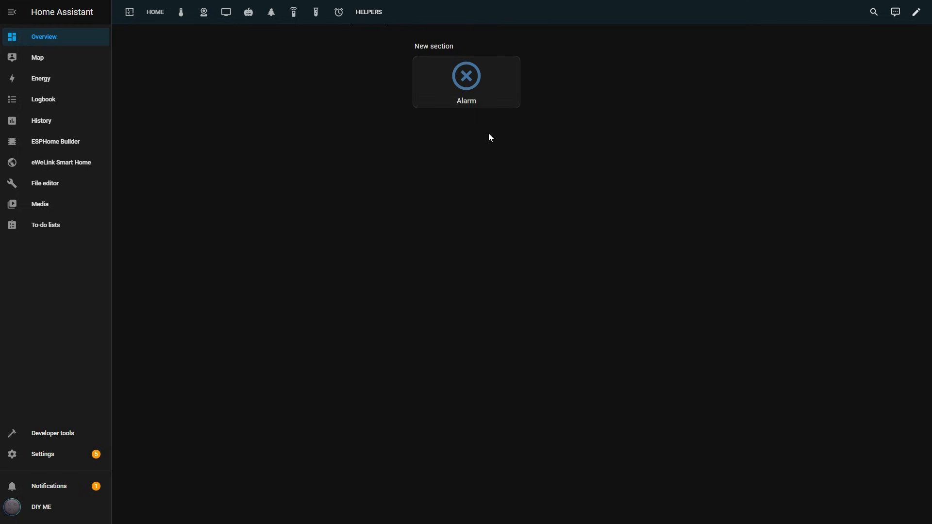
mouse_move(242, 363)
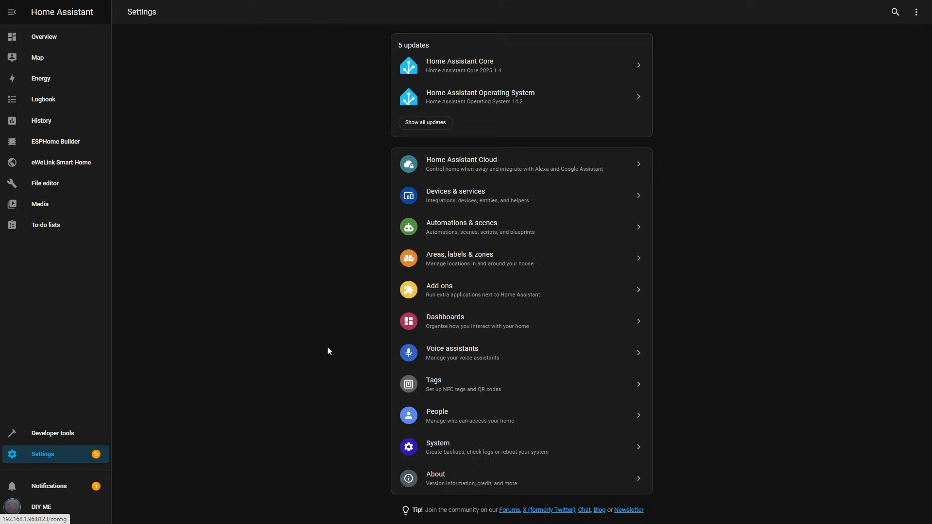
Step: Give Run Alarm a state condition requiring Alarm to be On, then switch Alarm on
click(460, 228)
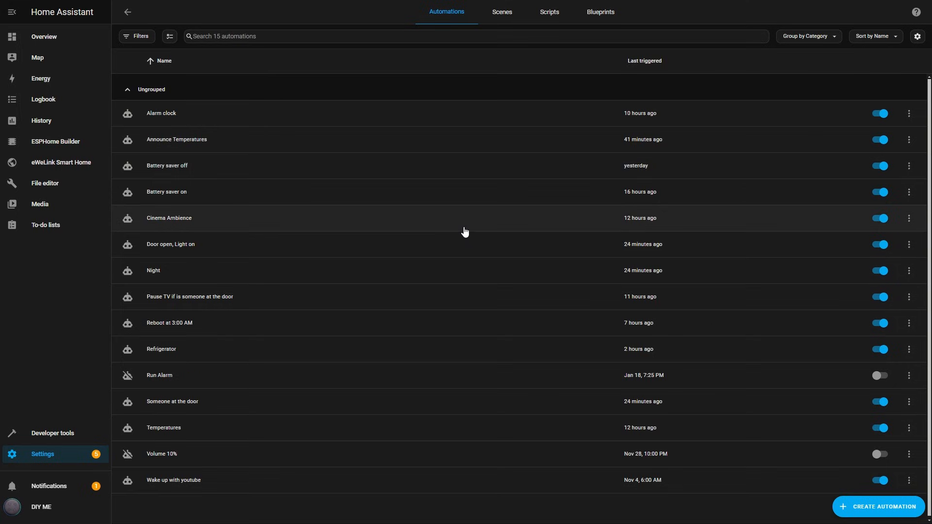
mouse_move(442, 232)
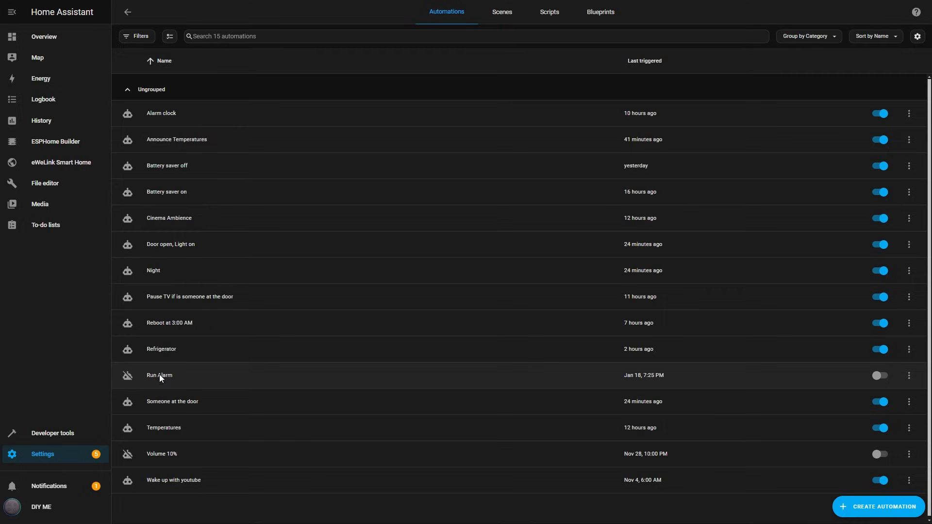
click(159, 376)
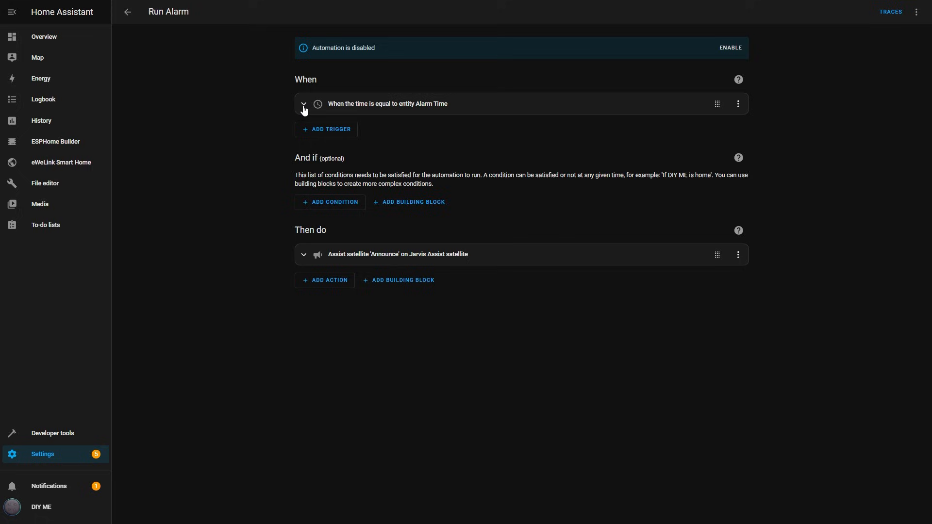
click(303, 103)
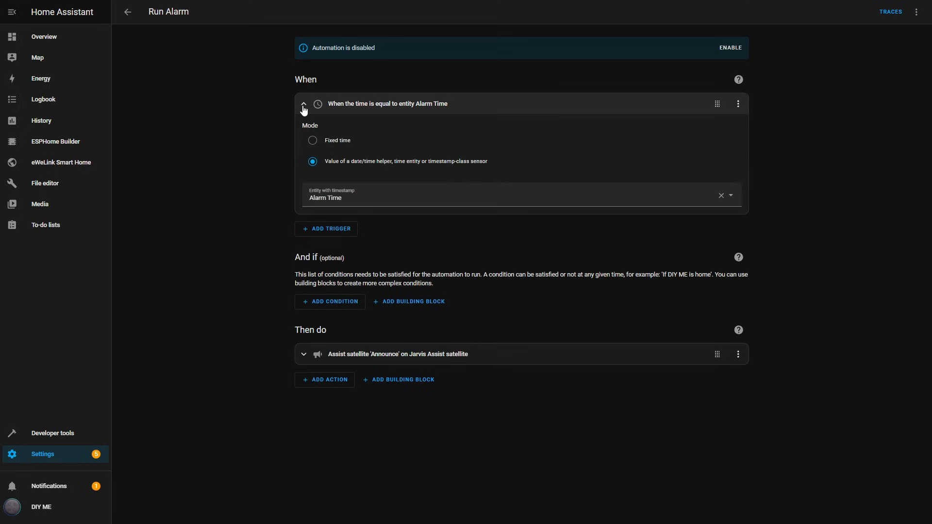
click(303, 104)
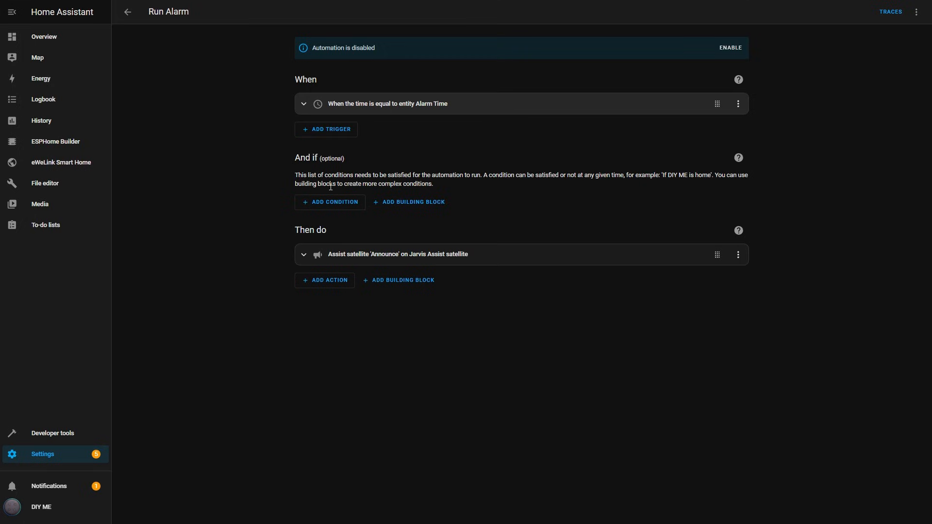
click(334, 202)
text(ala)
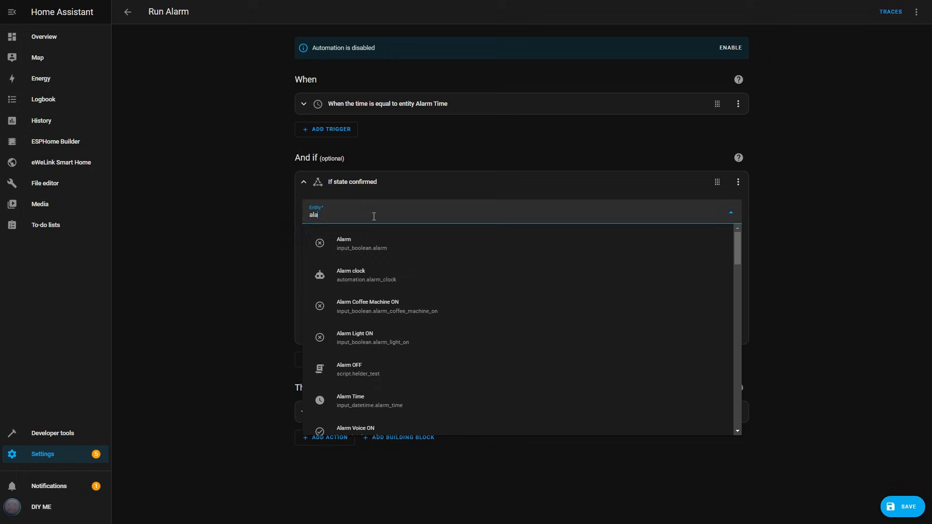
click(361, 244)
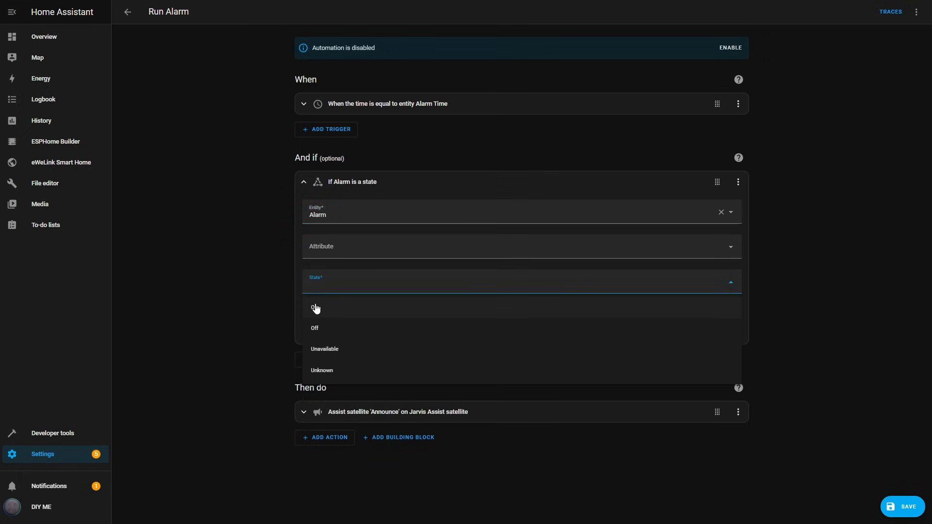
click(315, 307)
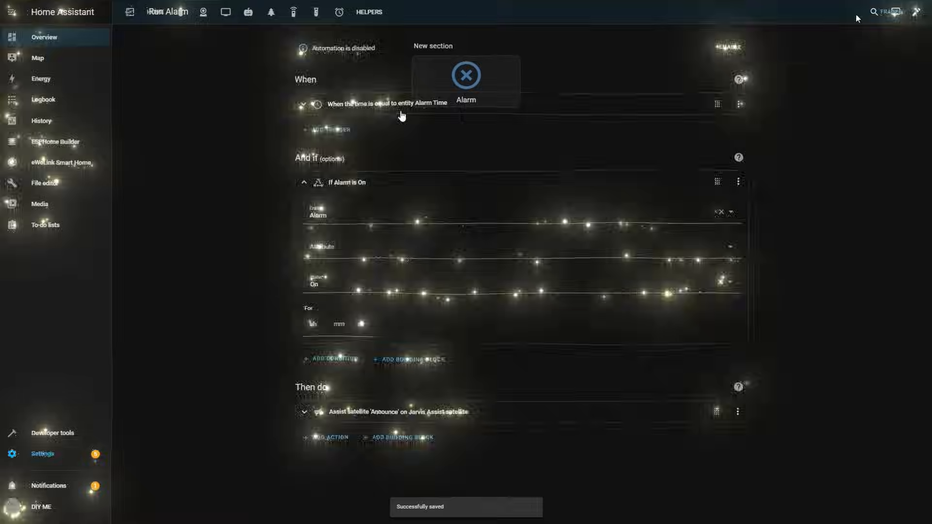
click(467, 74)
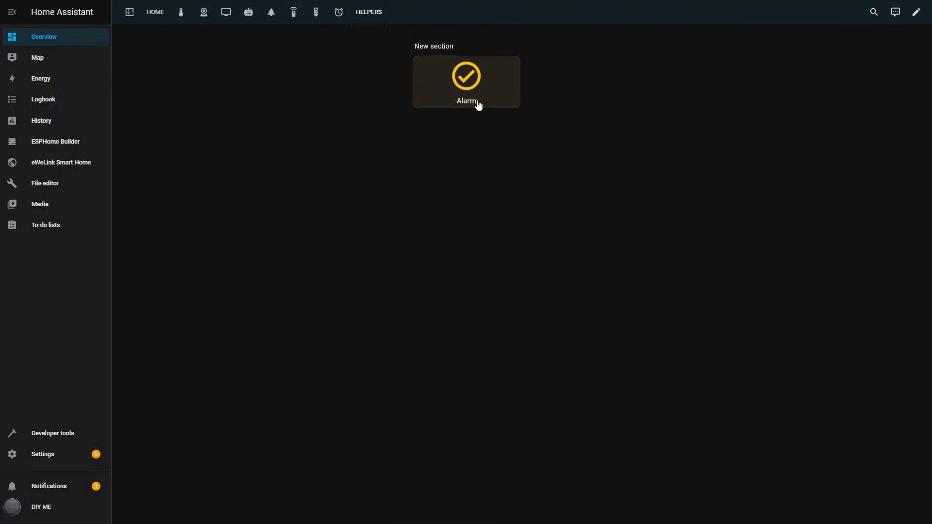
Step: Review Run Alarm's Alarm-is-On condition and go back to the Settings overview
click(466, 75)
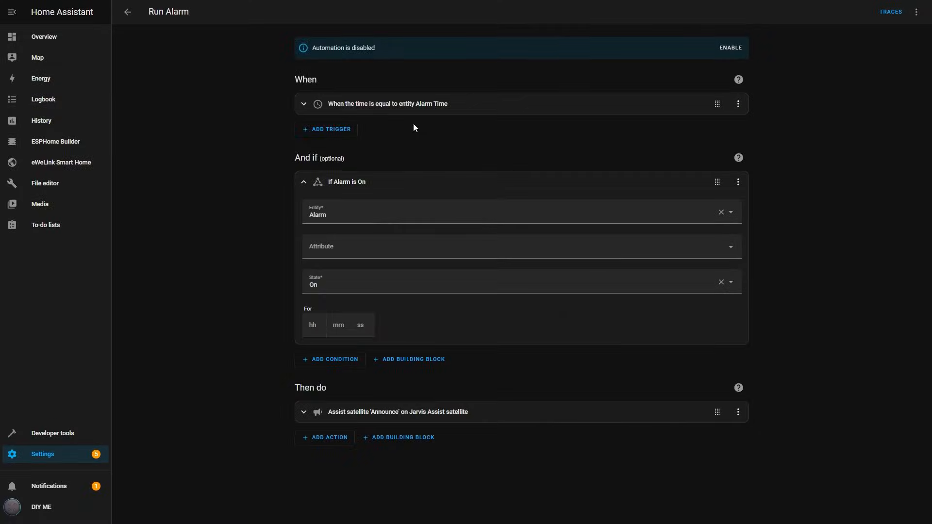
mouse_move(136, 327)
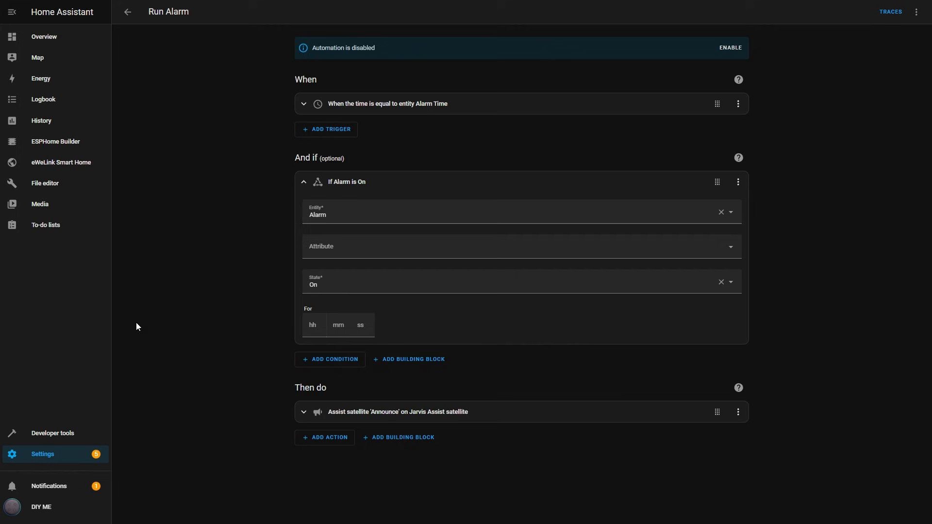
click(127, 11)
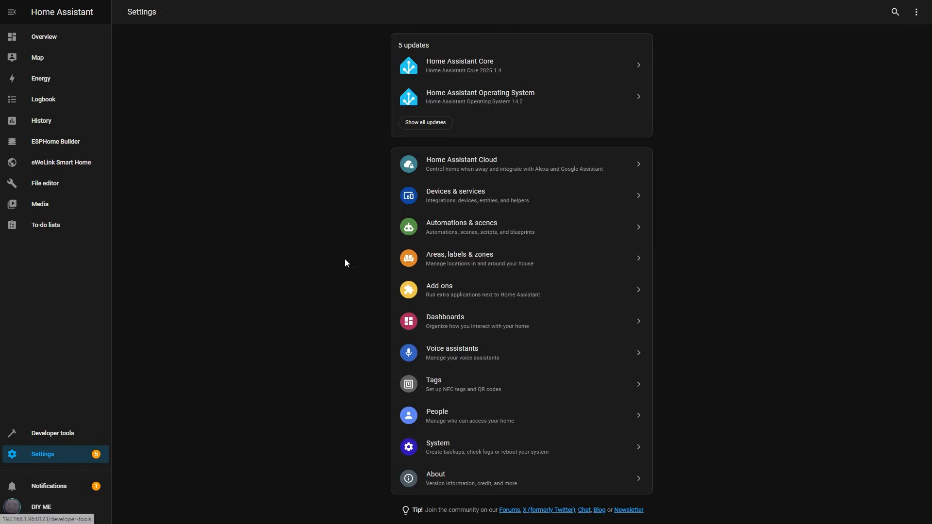
Step: Create a Number helper named tv_volume with minimum 0, maximum 1 and step 0.05
click(455, 195)
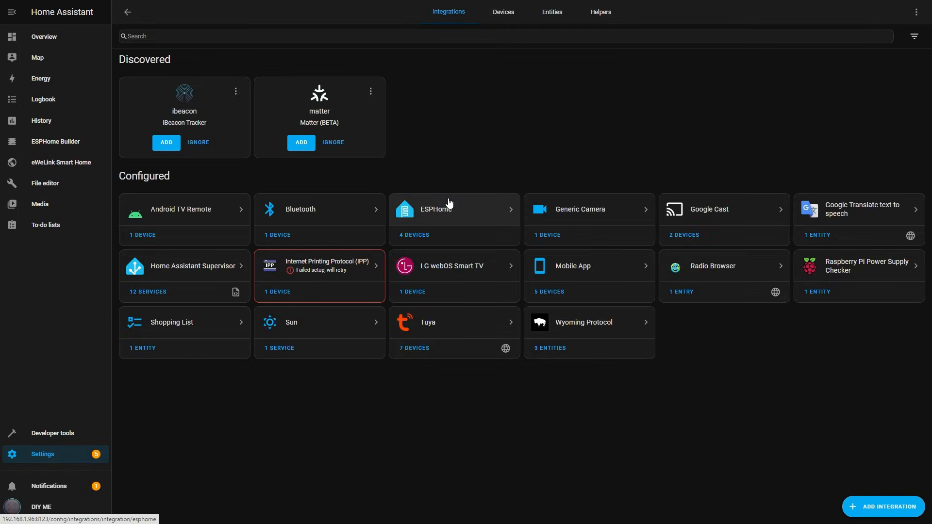
click(601, 12)
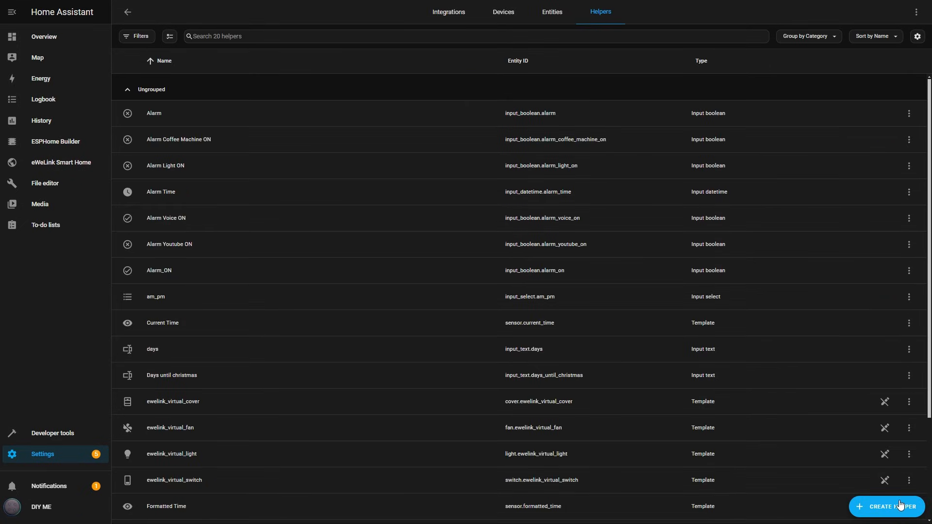
click(889, 506)
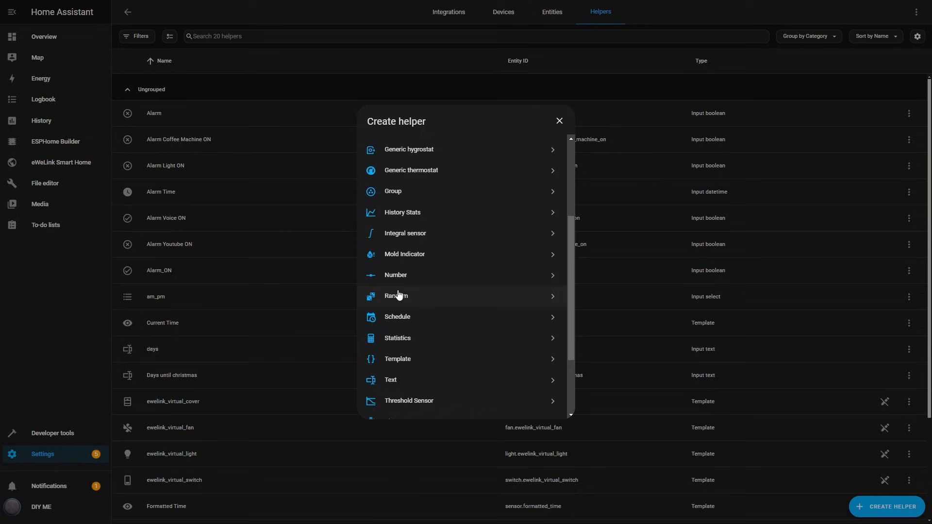
click(395, 274)
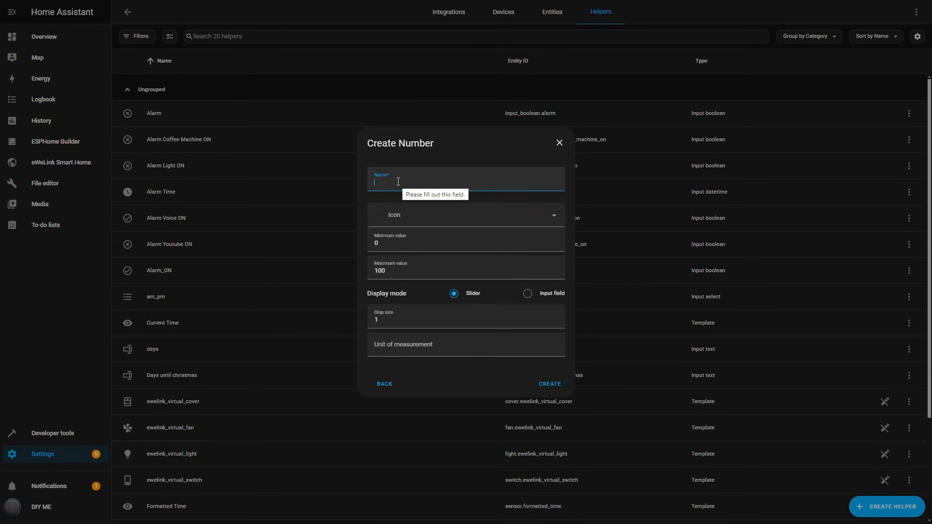
text(tv_volume)
click(466, 267)
text(1)
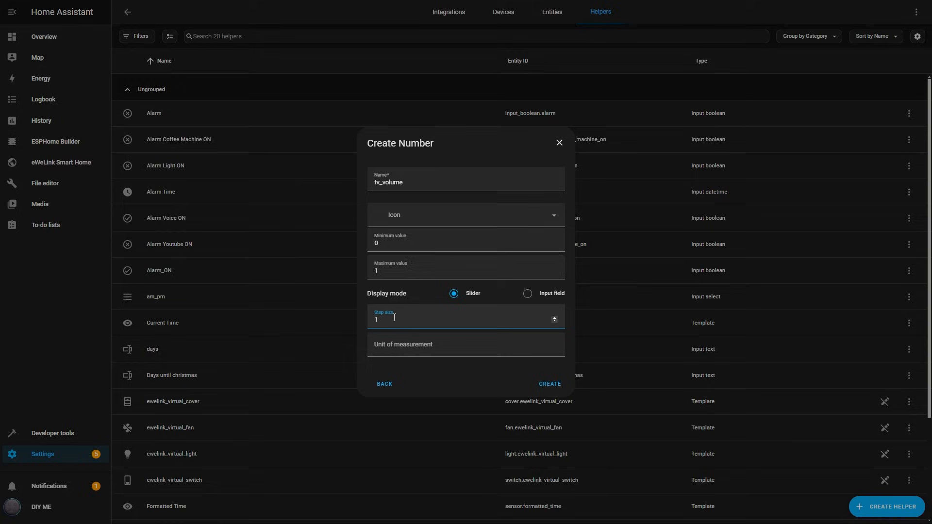
text(0)
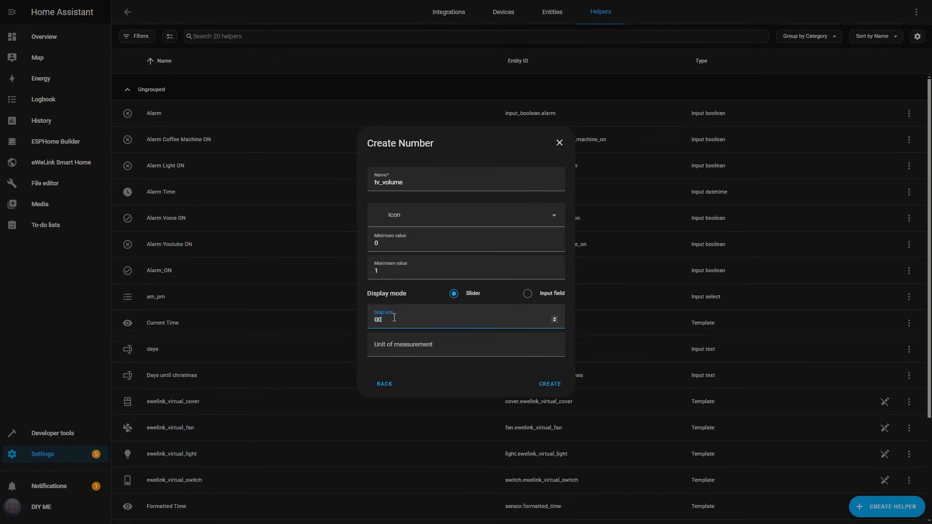
text(0.05)
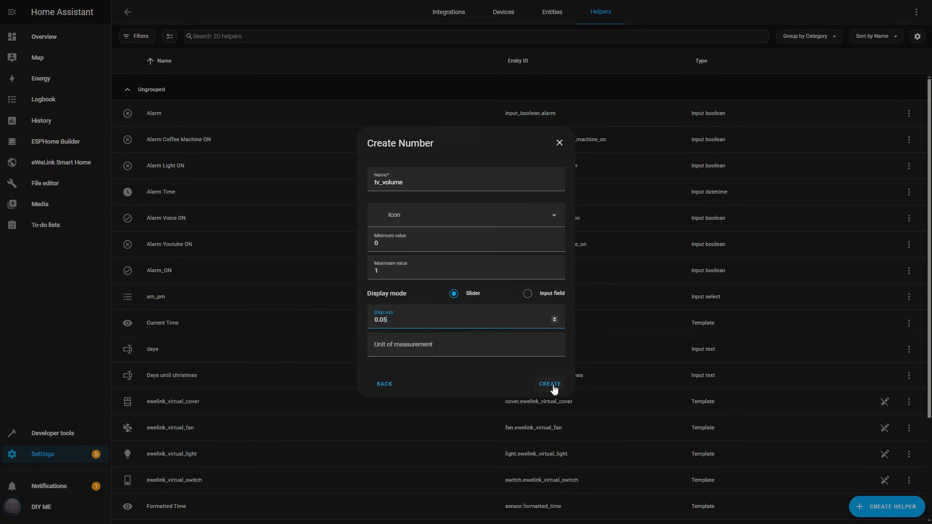
click(549, 384)
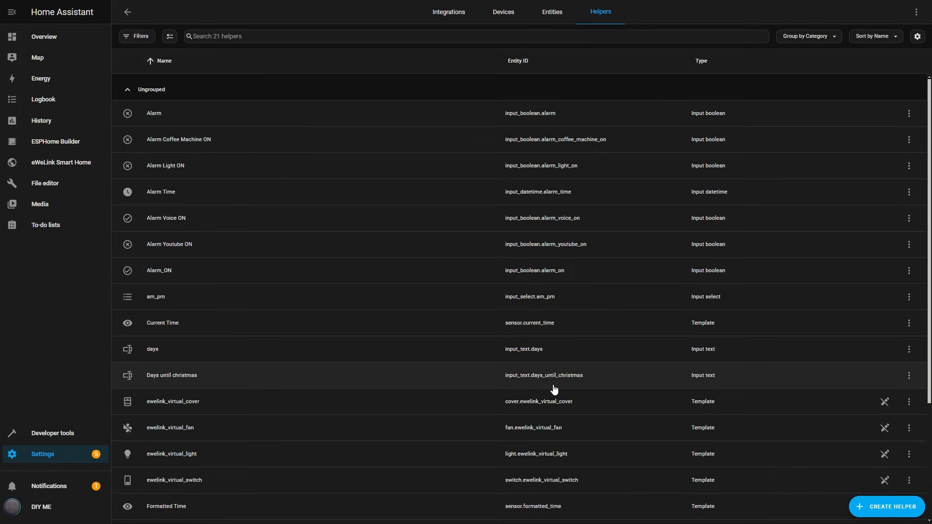
mouse_move(316, 363)
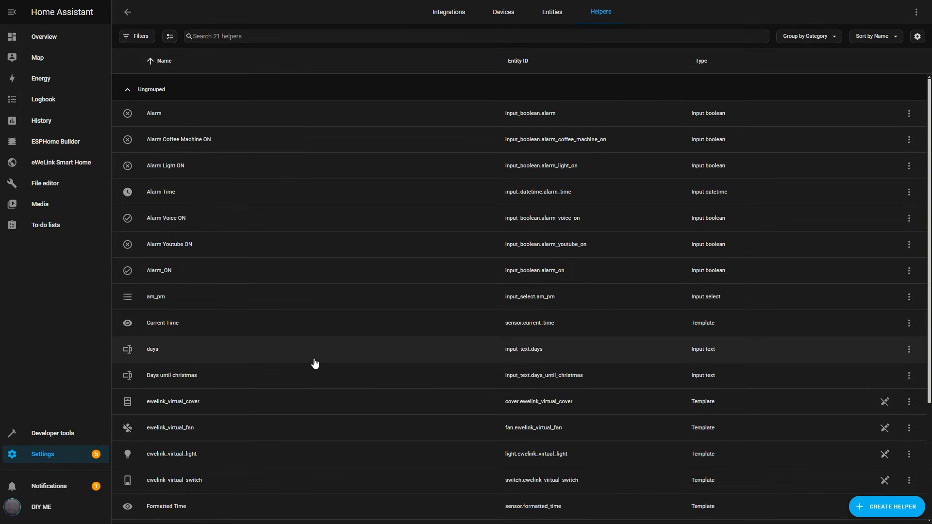
Step: Add an Entities card showing tv_volume to the Helpers view and set the slider to 0.2
click(43, 37)
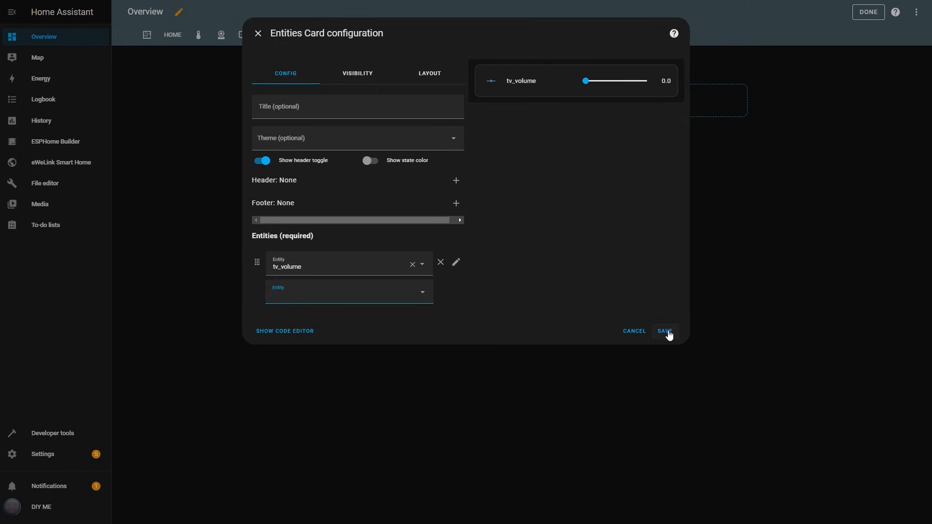
click(664, 331)
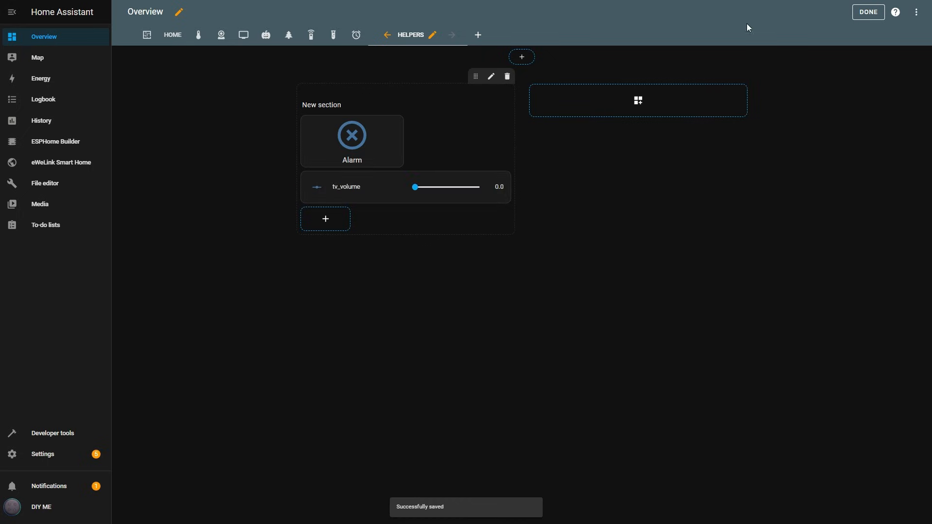
click(868, 11)
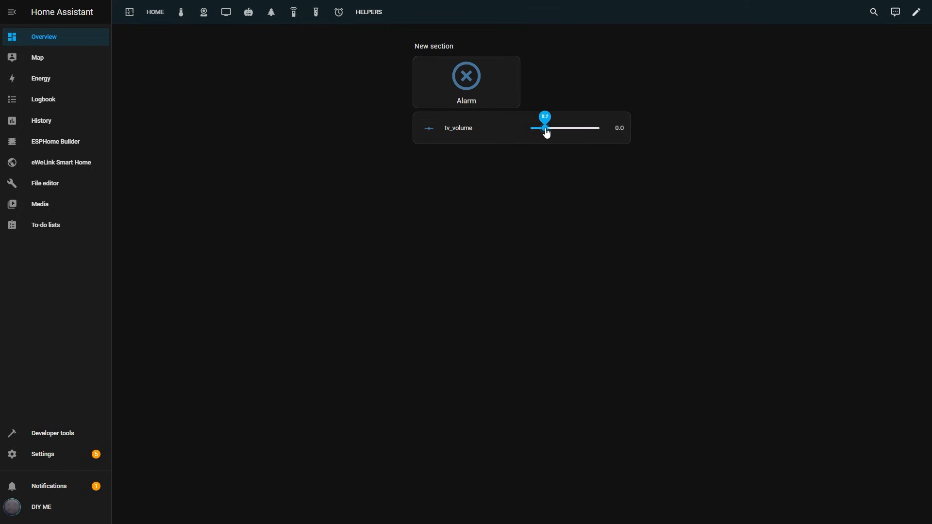
drag(542, 128, 554, 128)
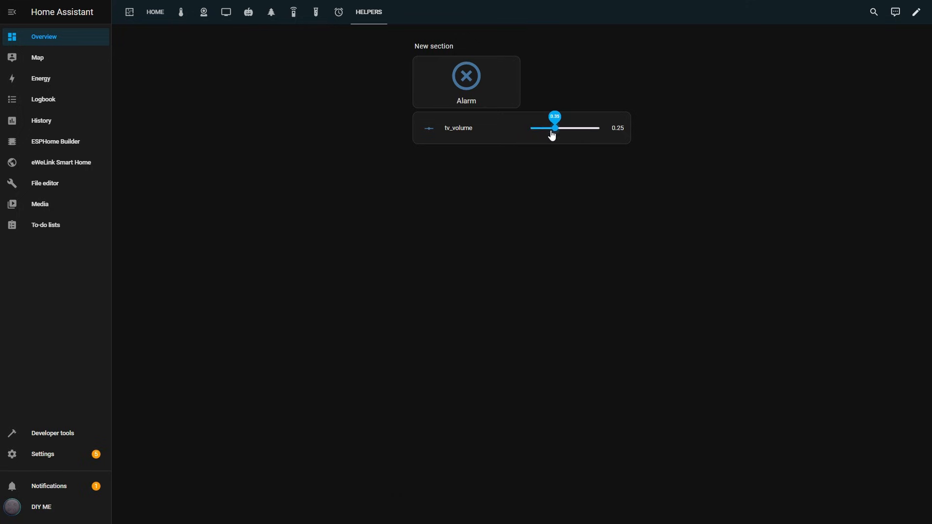
drag(555, 127, 545, 128)
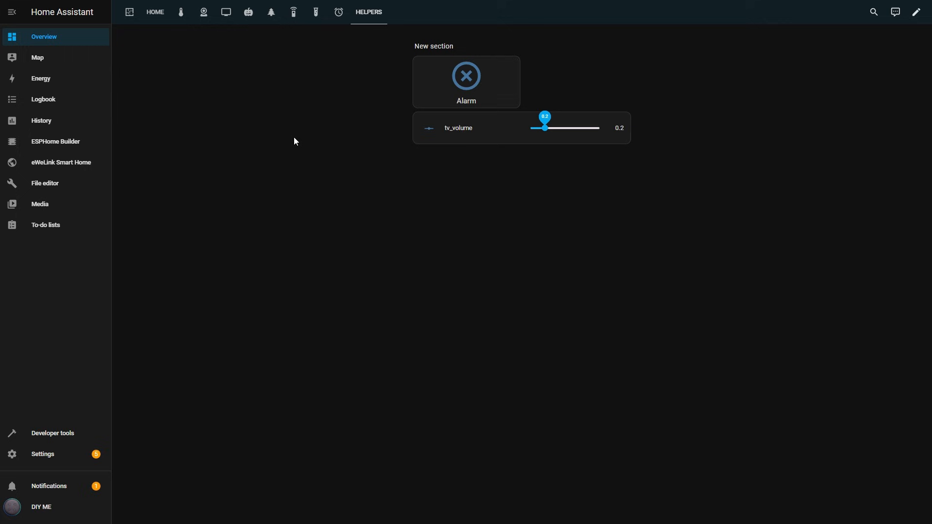
mouse_move(39, 458)
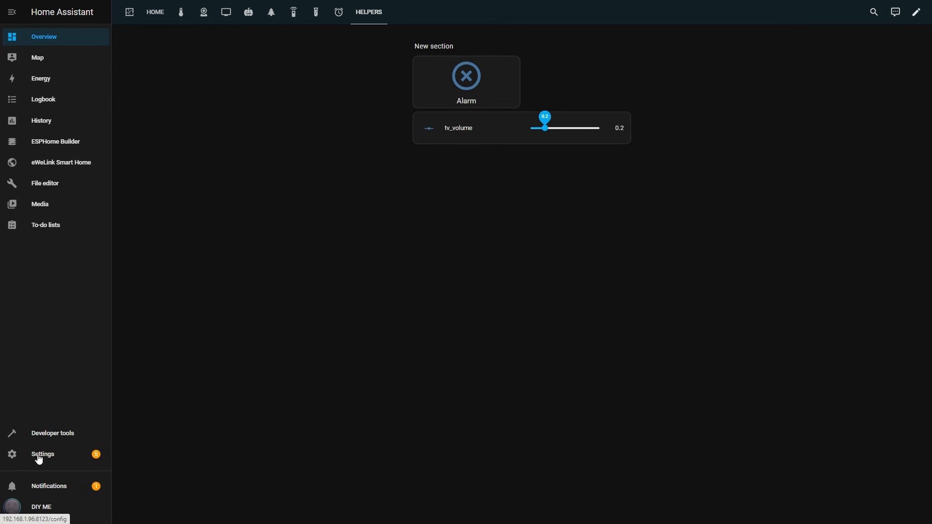
click(42, 454)
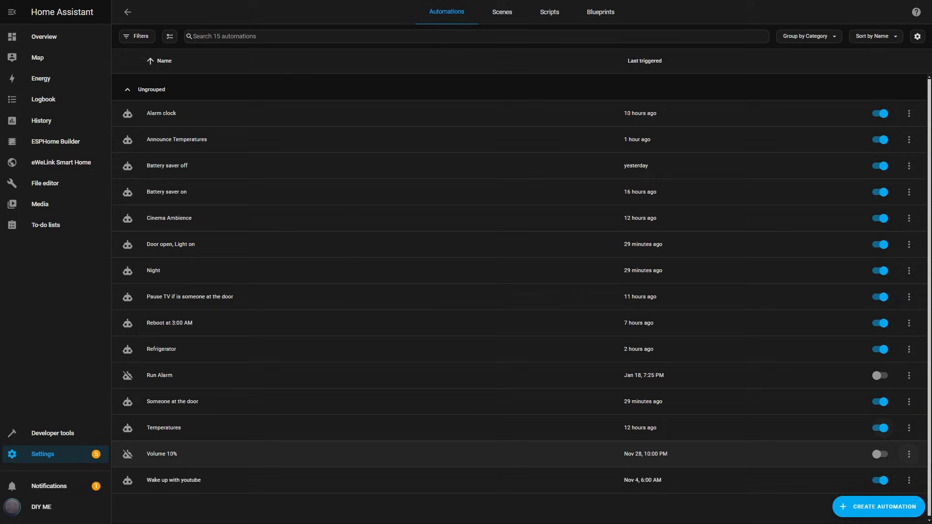
Step: Add a device trigger firing when the Living room TV turns on
click(879, 507)
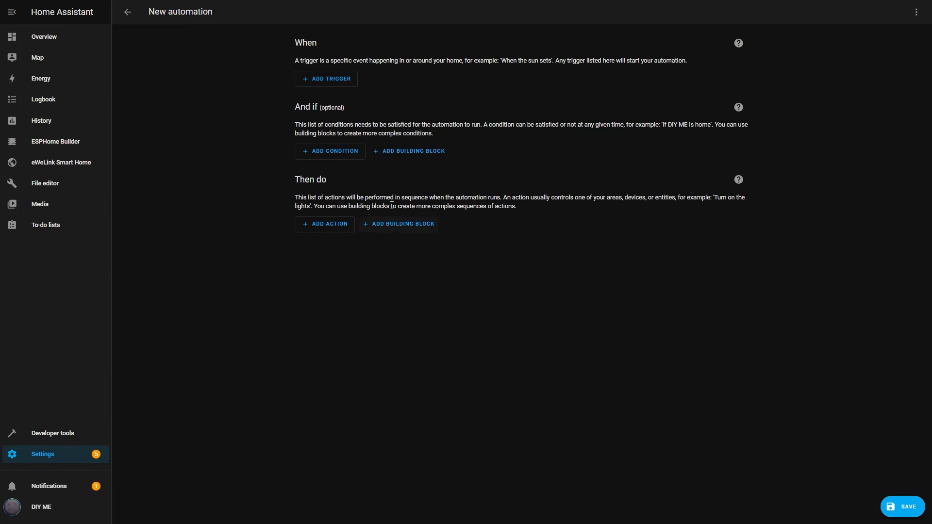
click(326, 78)
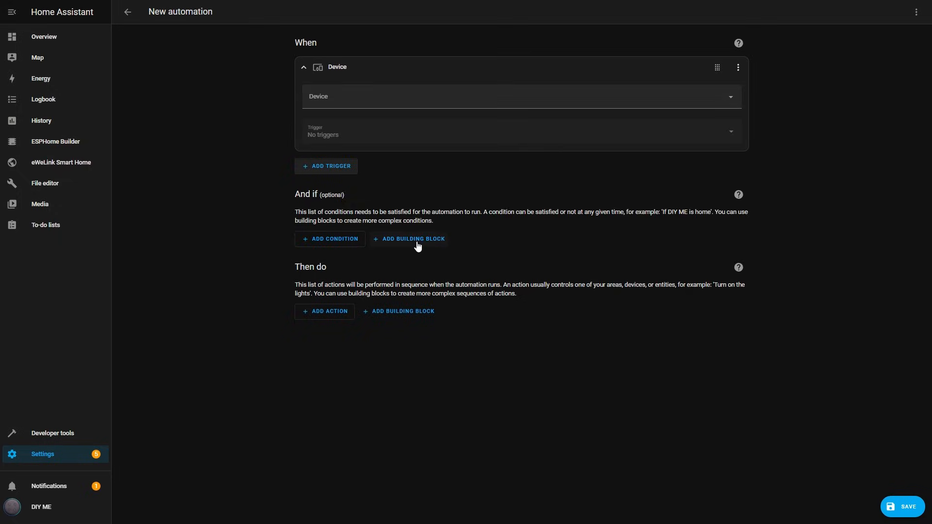
text(livi)
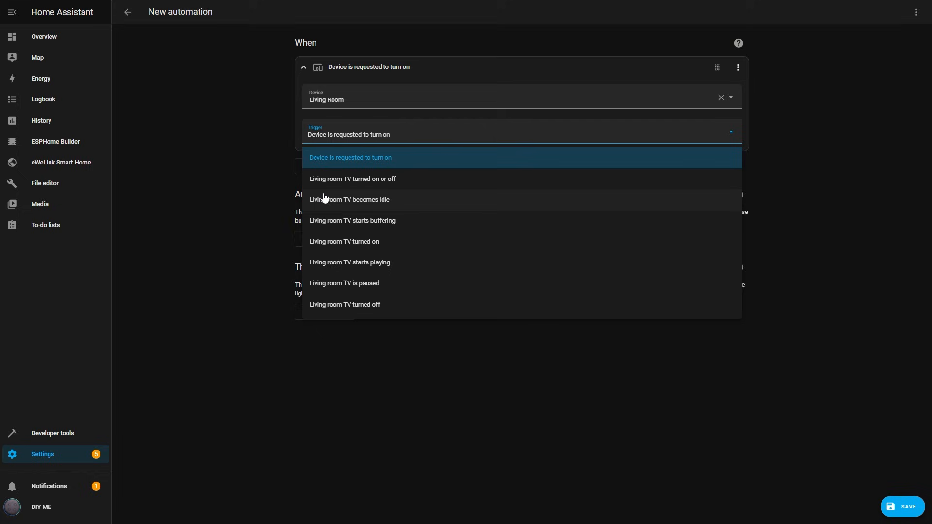
click(343, 241)
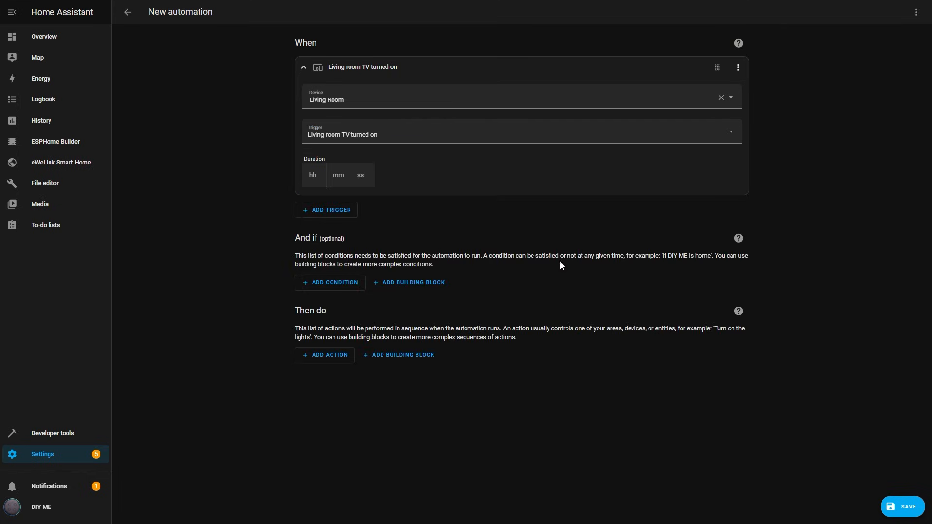
click(329, 355)
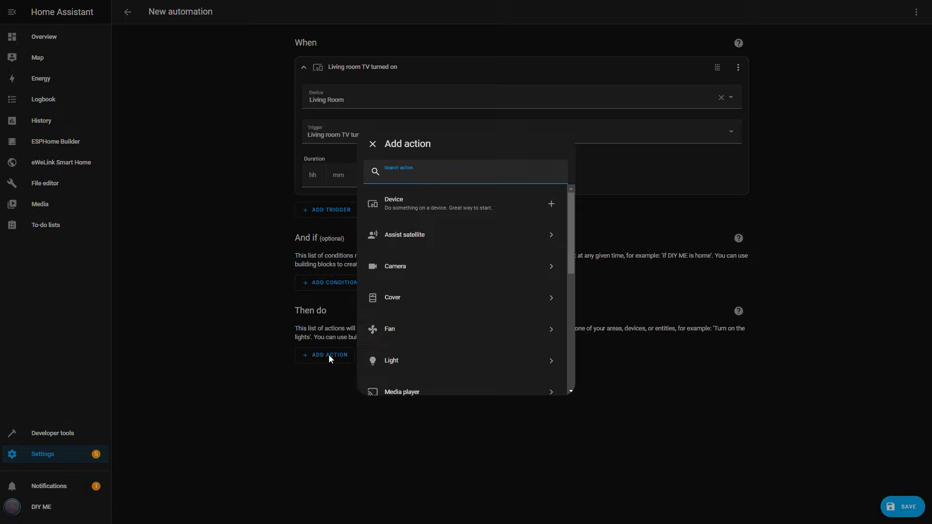
Step: Add a Media player Set volume action templated from input_number.tv_volume and save it as 'TV ON Volume'
click(402, 392)
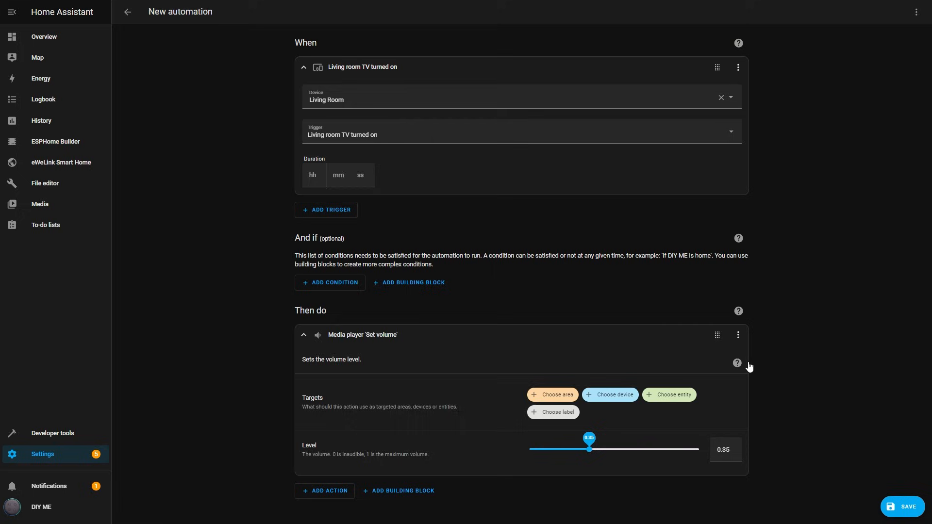
mouse_move(739, 335)
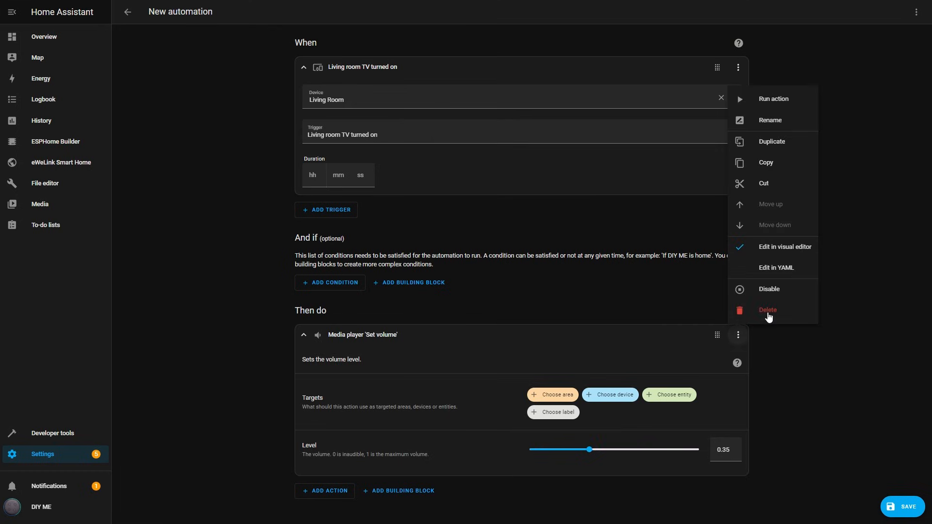
click(776, 267)
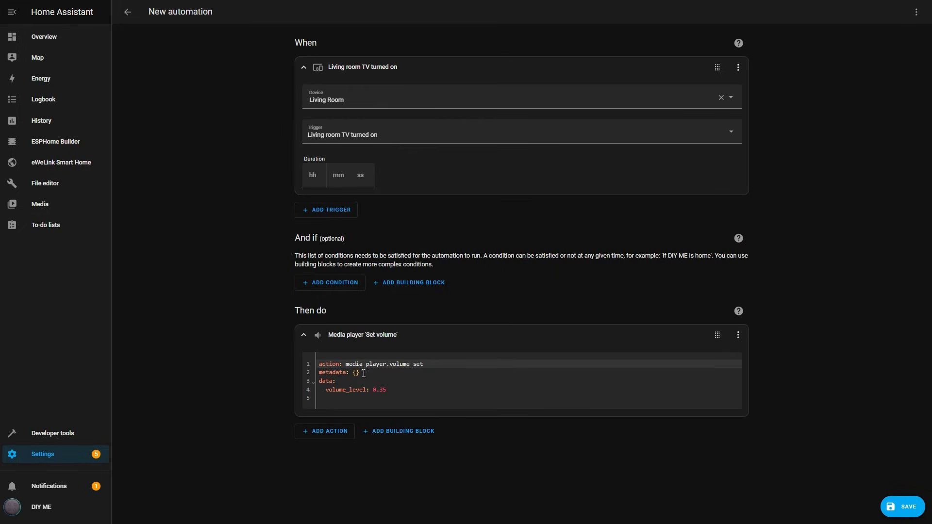
text("{{ states('input_number.tv_volume') | float }}")
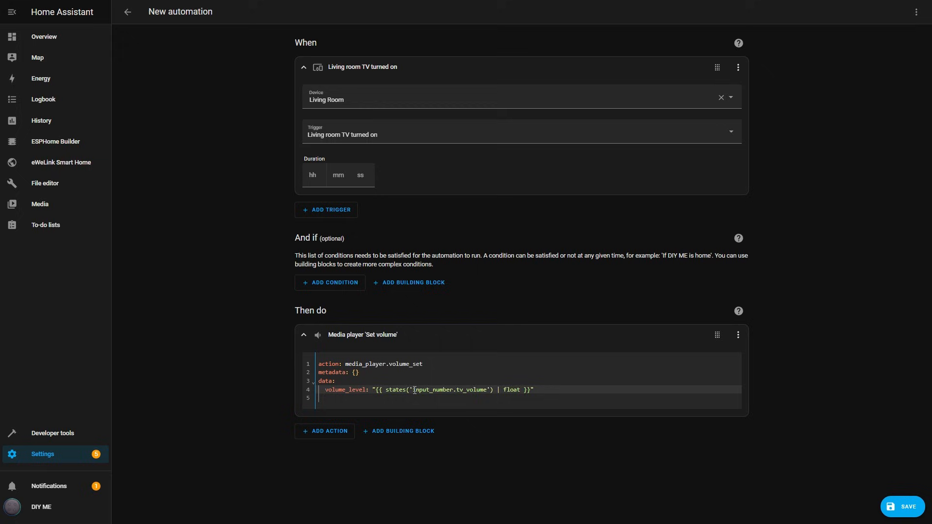
double_click(472, 390)
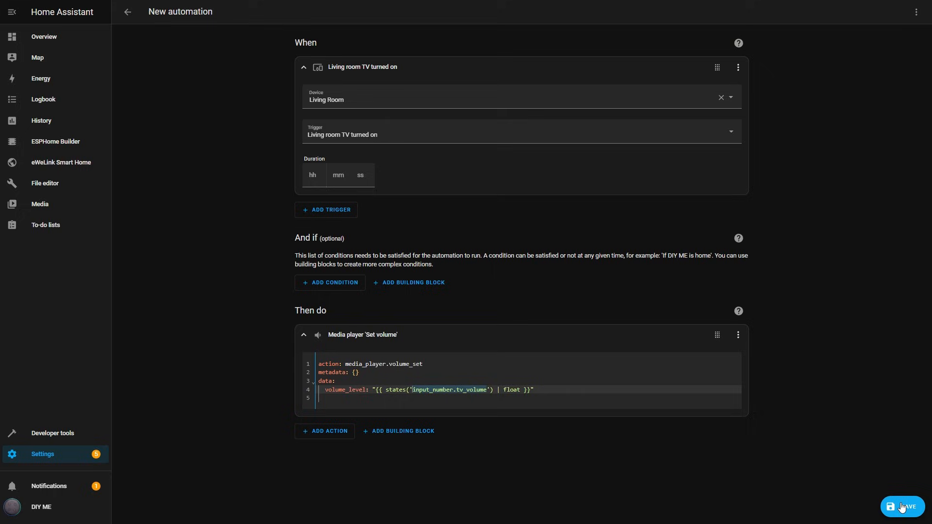
click(906, 506)
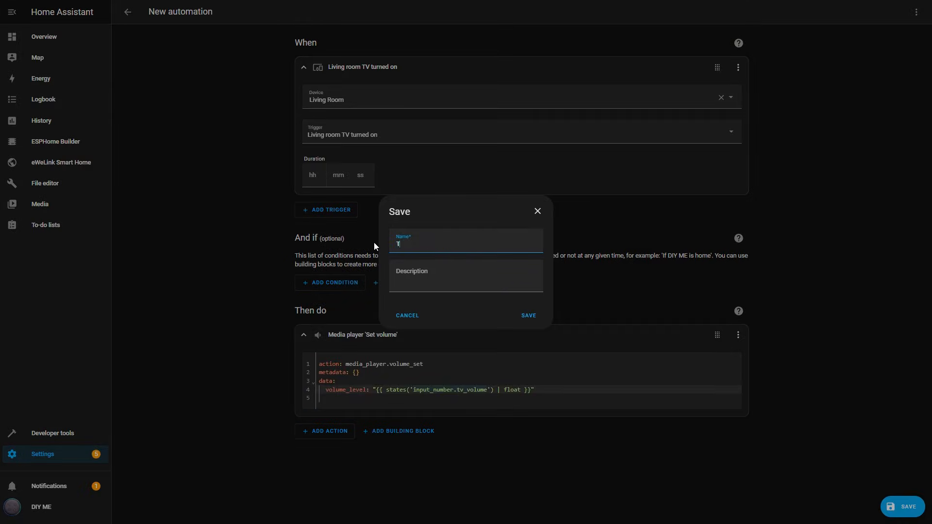
click(528, 316)
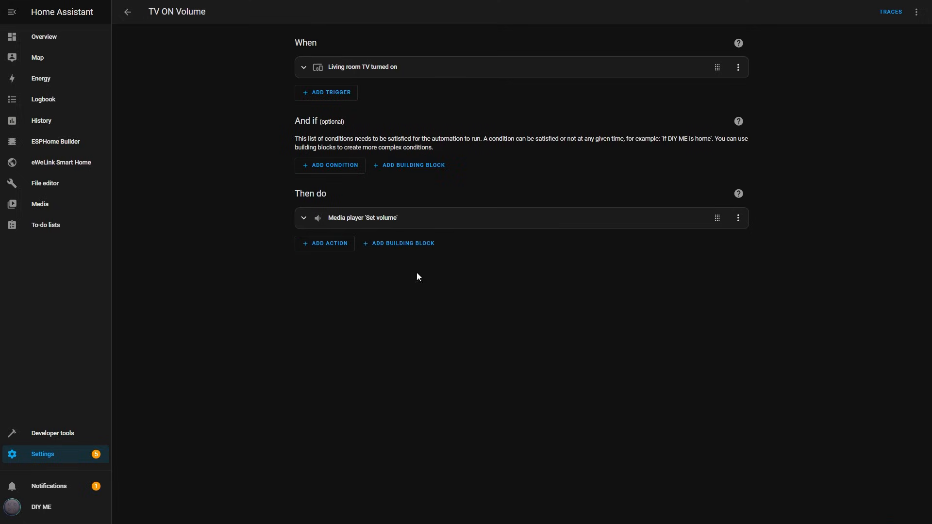
Step: On the Helpers dashboard view, drag the tv_volume slider down from 0.2 to 0.15
click(43, 37)
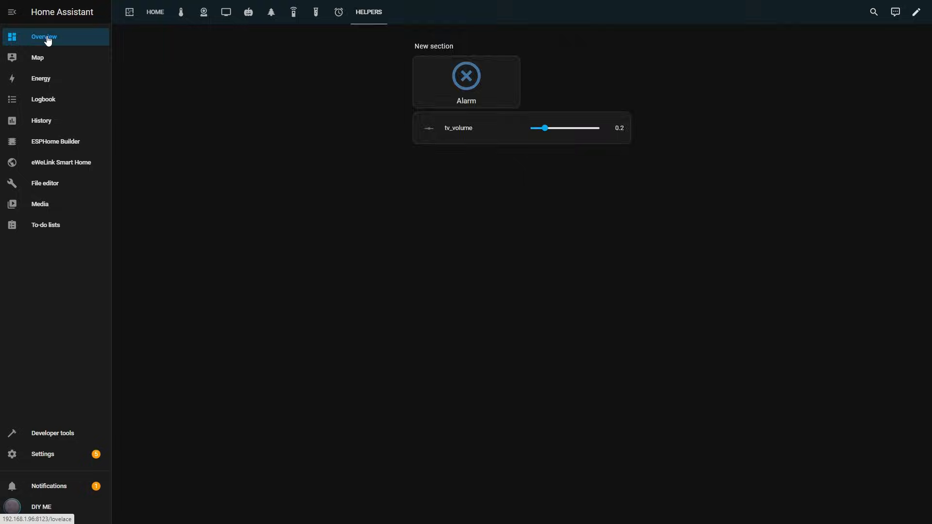
mouse_move(455, 130)
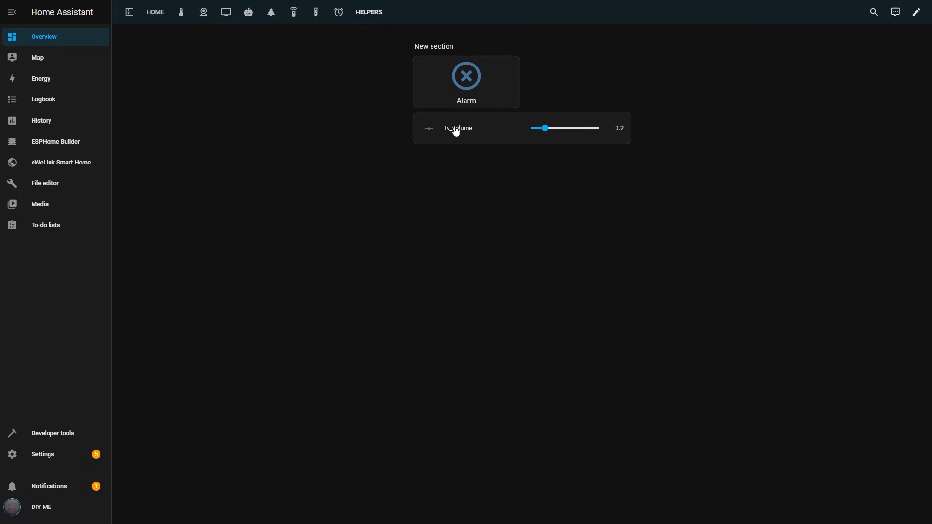
drag(543, 128, 554, 128)
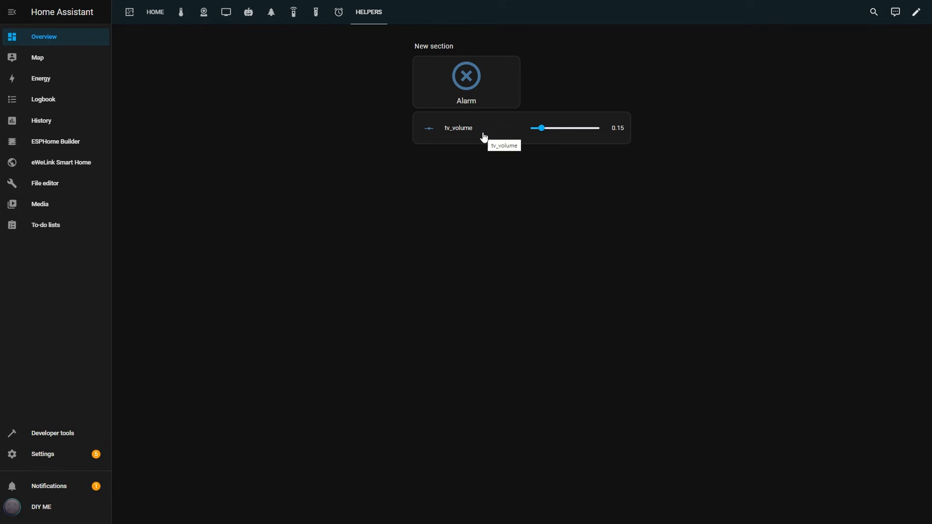
Step: Create a dropdown helper named Notification Level with All and Important options, then open it
click(42, 455)
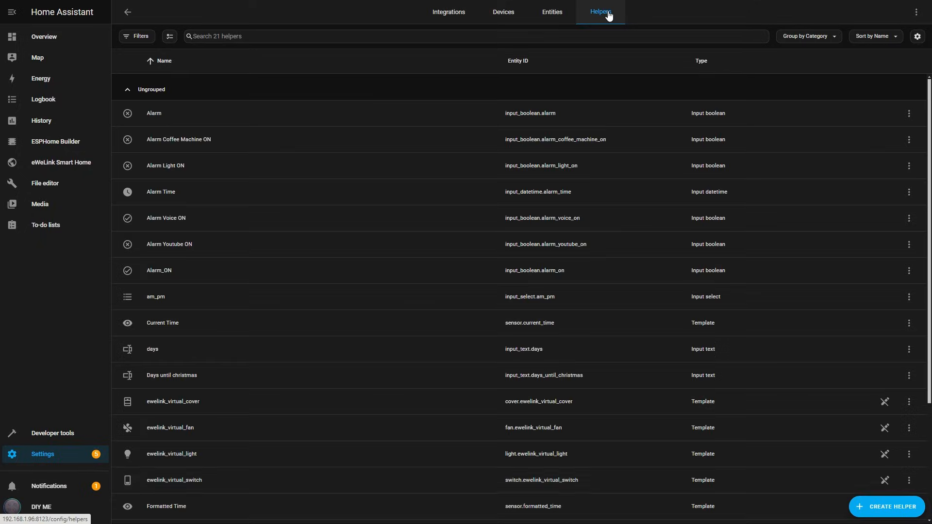
click(887, 507)
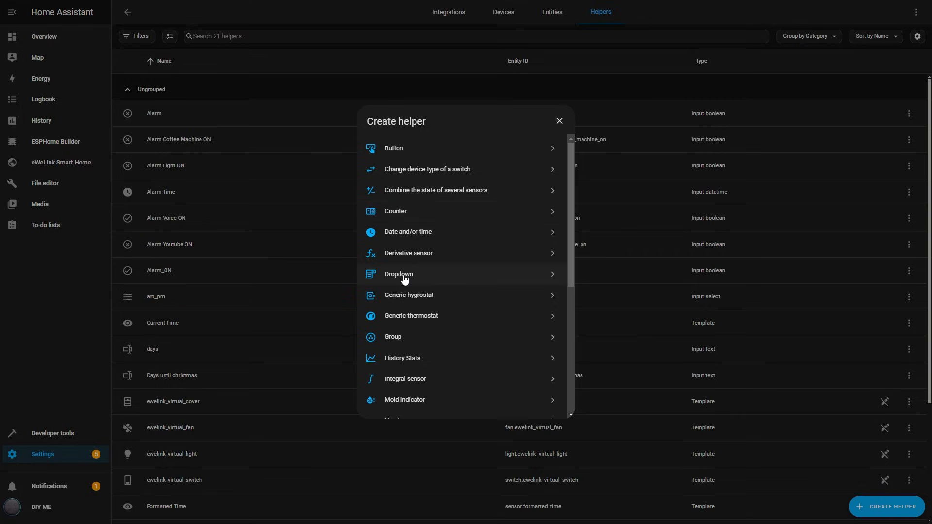
click(398, 274)
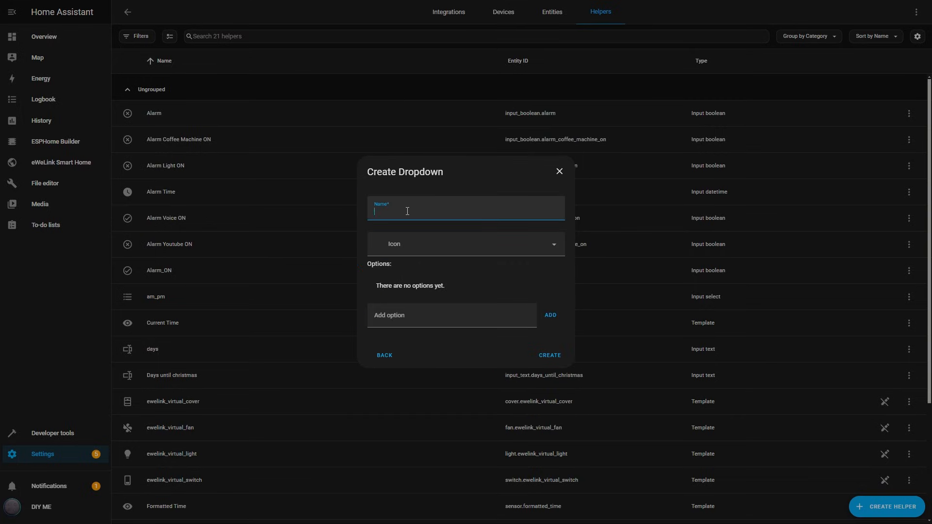
text(Notification Level)
click(452, 316)
text(Off)
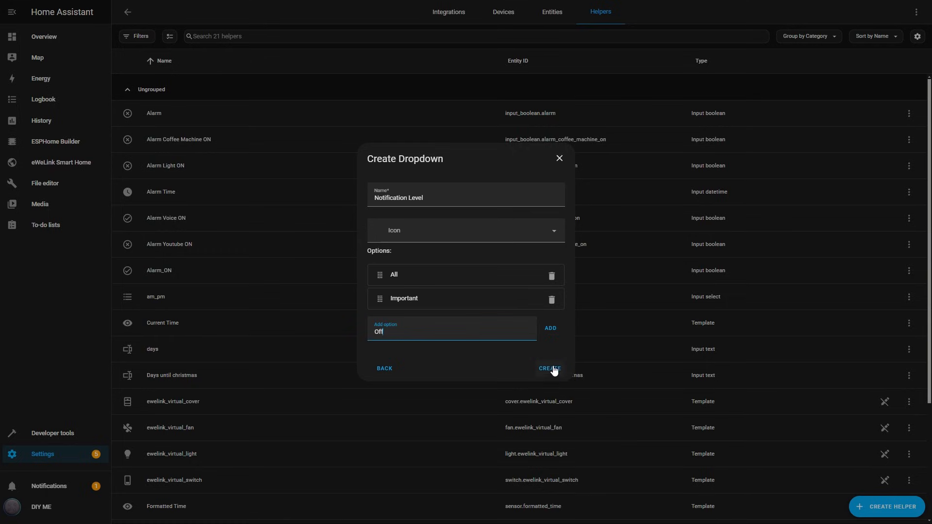
click(548, 368)
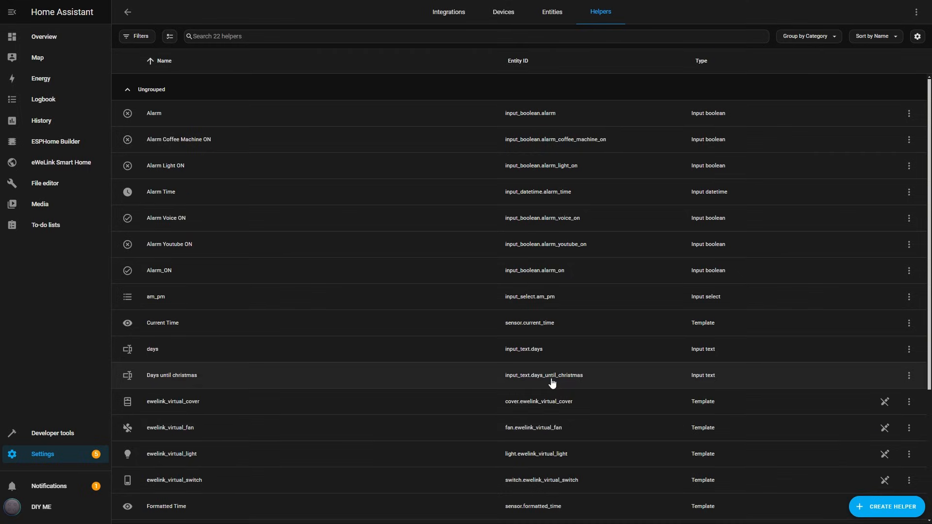
scroll(down, 3)
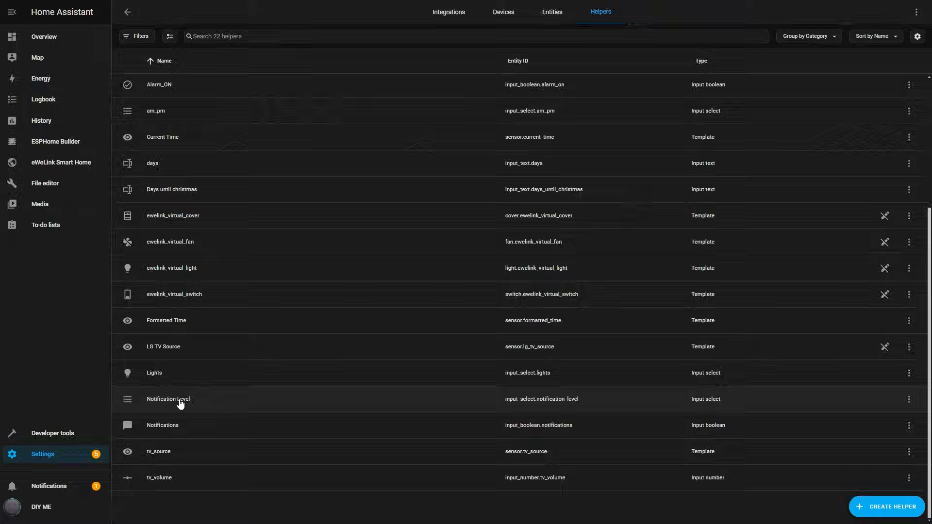
click(168, 399)
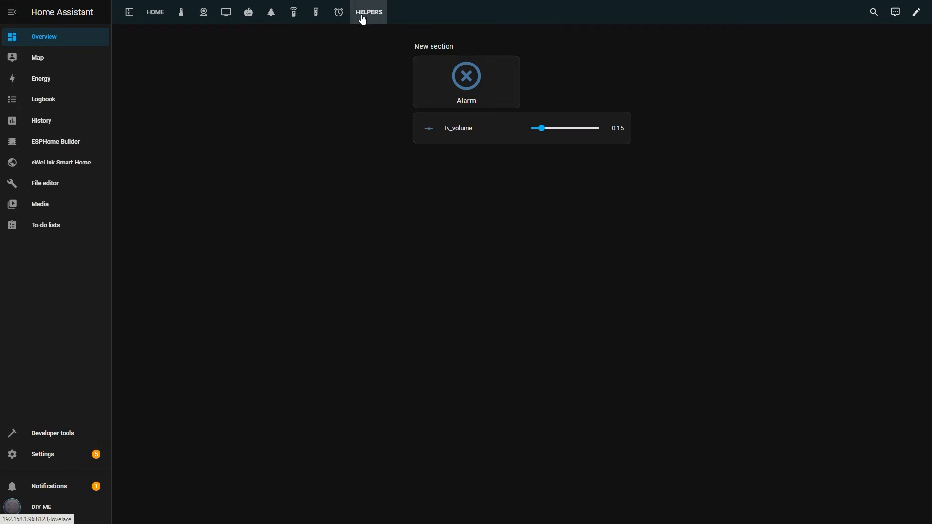
Step: Add a Notification Level card to the Helpers dashboard view and set it to All
click(915, 12)
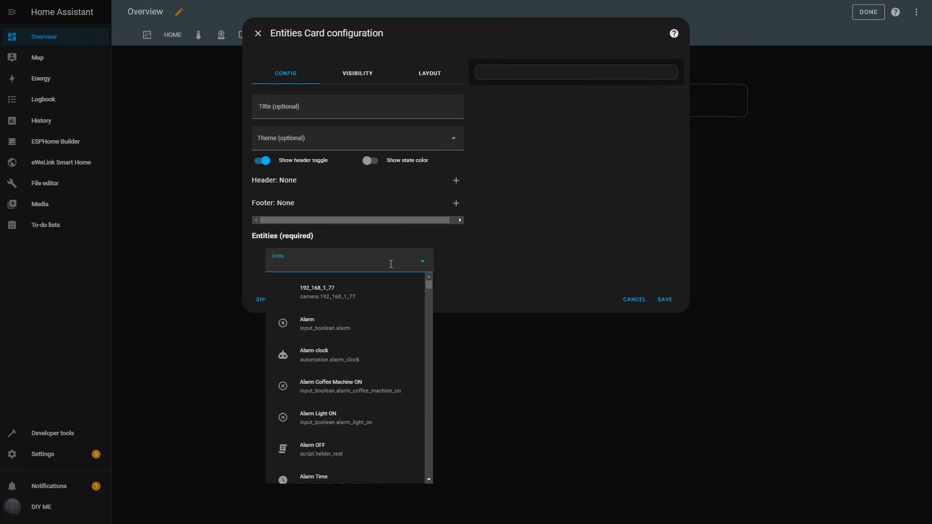
text(noti)
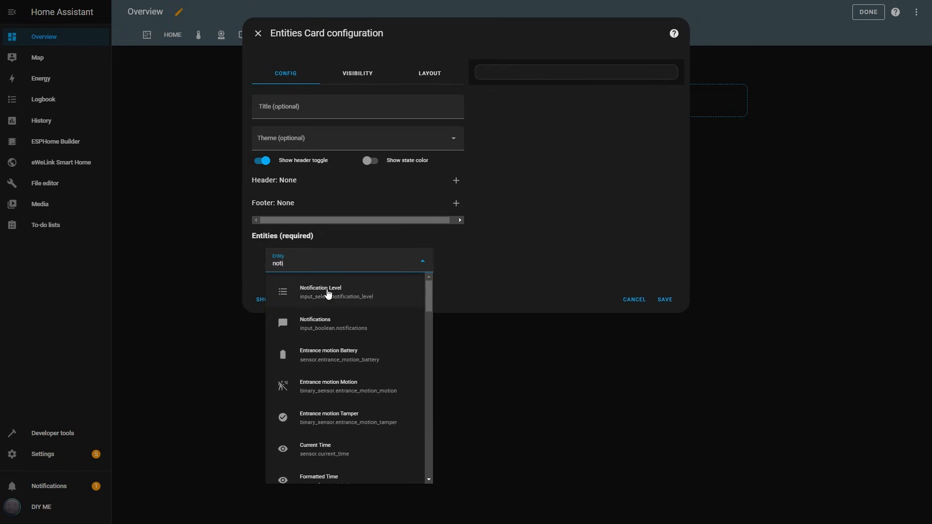
click(665, 299)
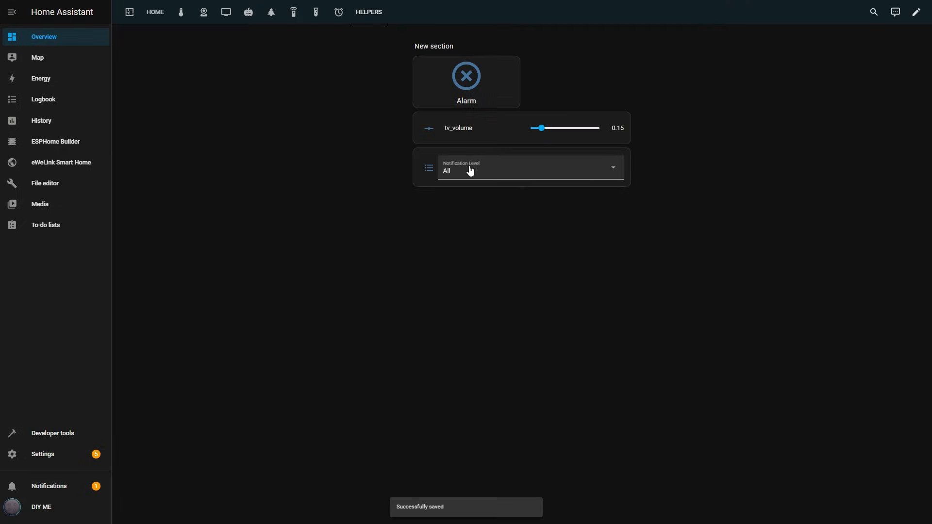
click(529, 170)
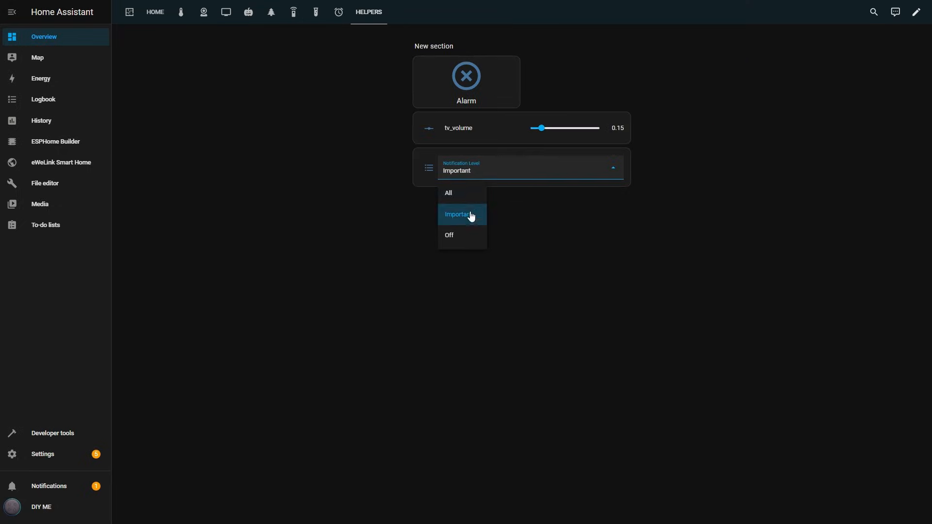
click(449, 194)
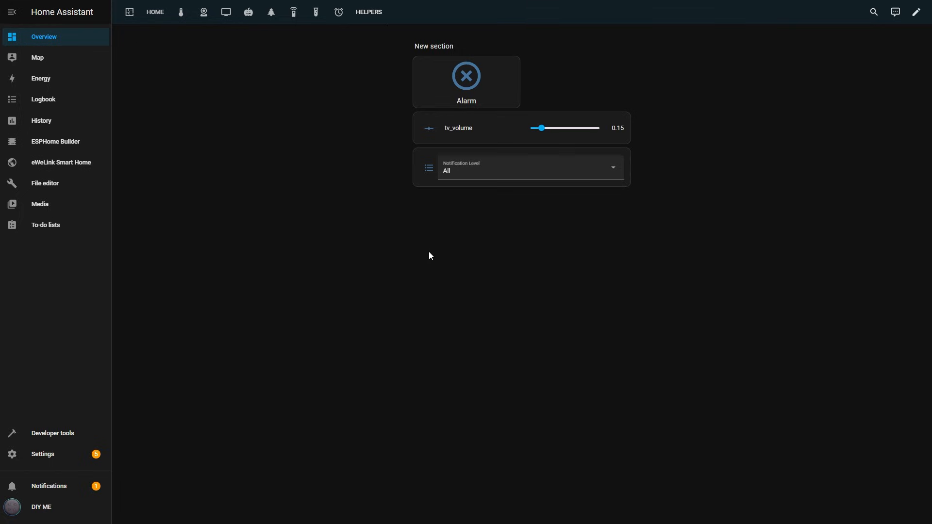
mouse_move(134, 448)
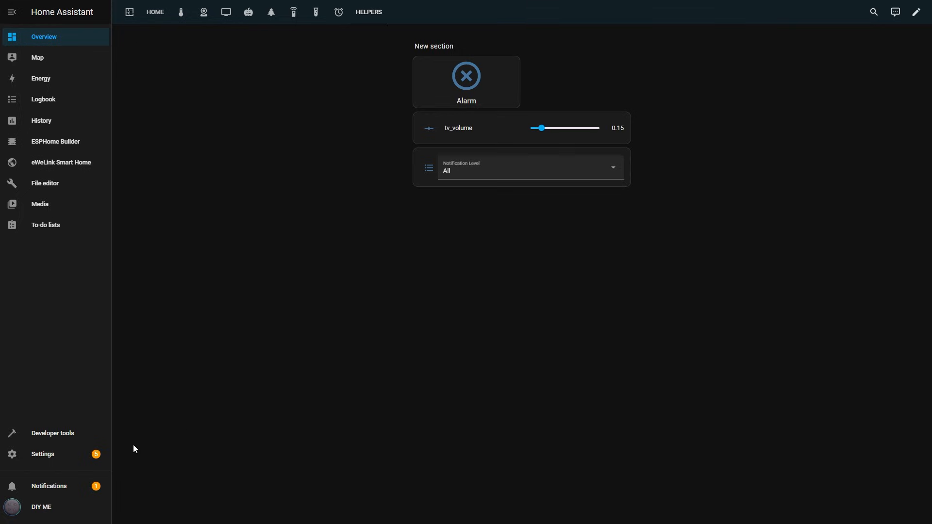
Step: Open Announce Temperatures, check its time trigger, and draft a new condition before returning home
click(42, 455)
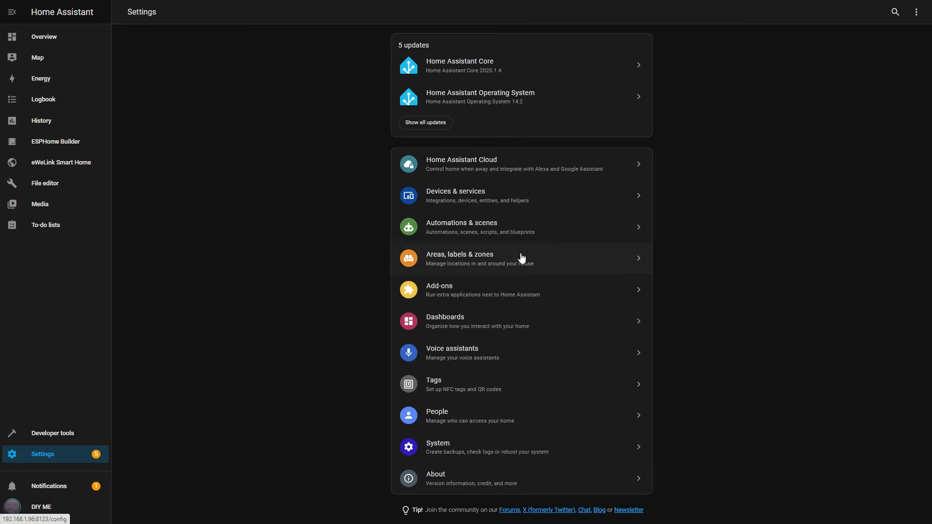
click(461, 228)
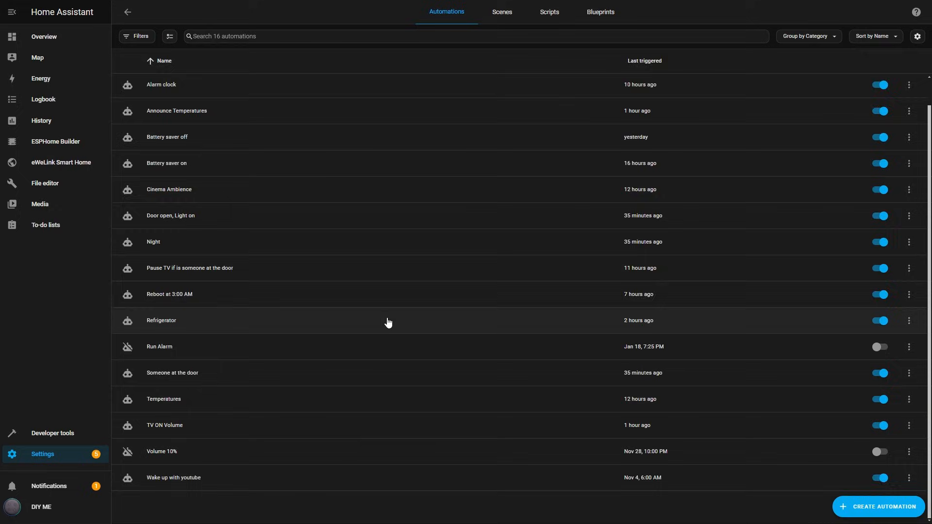
click(177, 111)
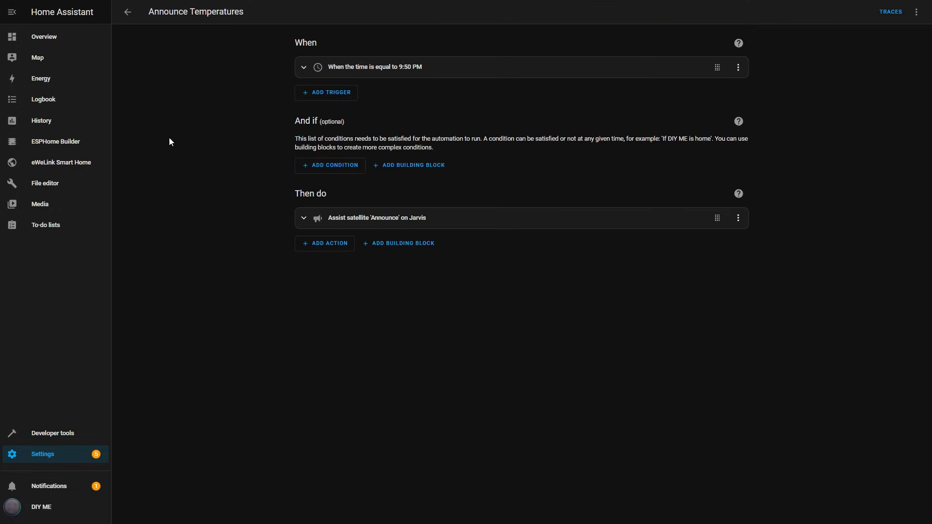
mouse_move(408, 89)
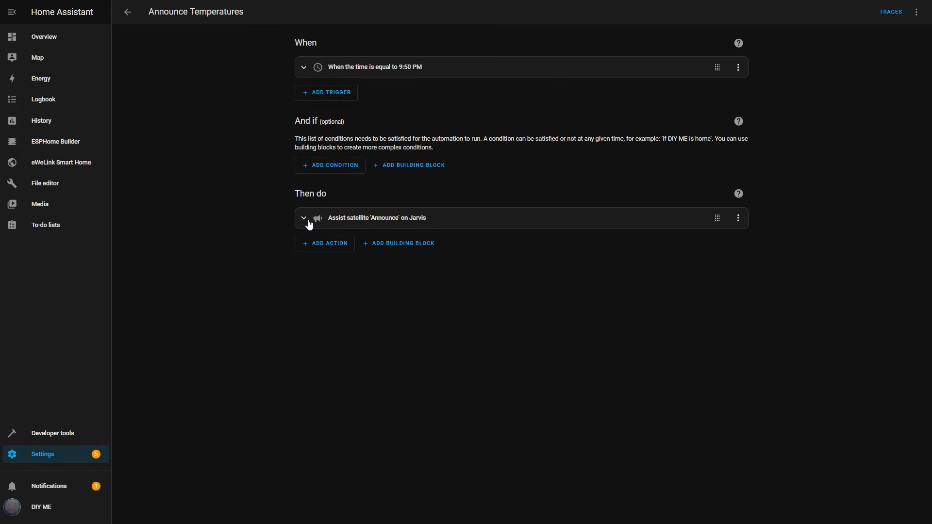
mouse_move(325, 156)
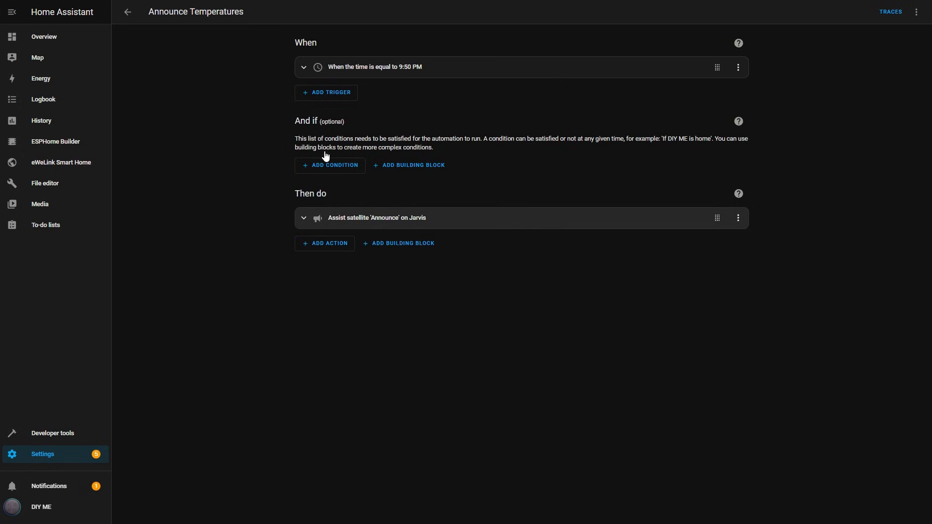
click(303, 67)
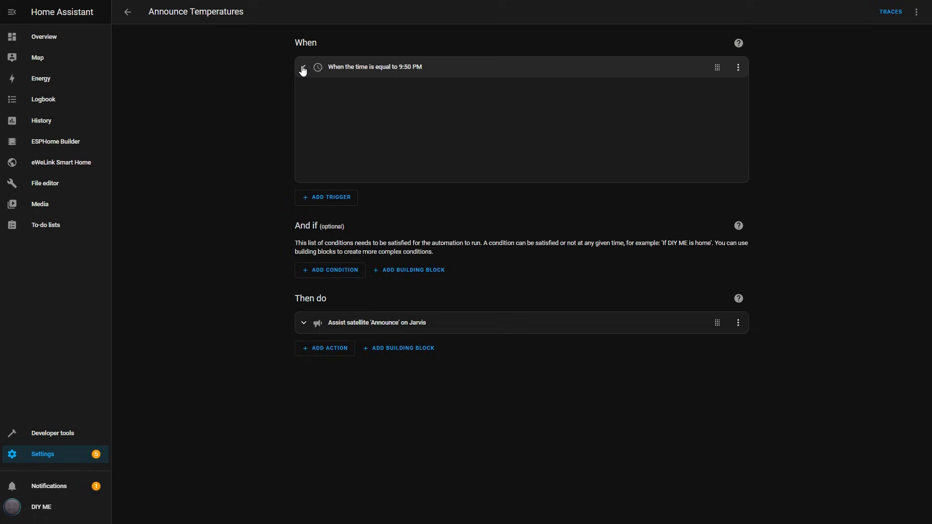
click(303, 67)
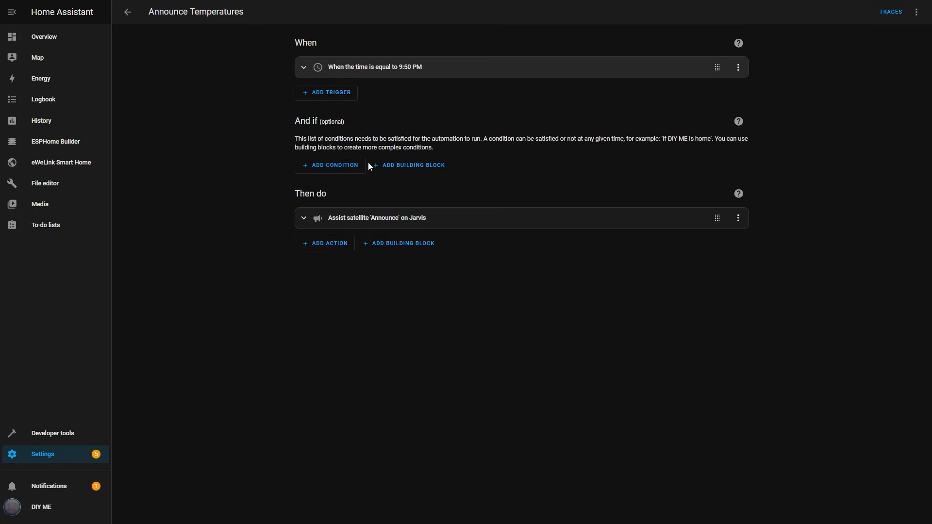
click(329, 165)
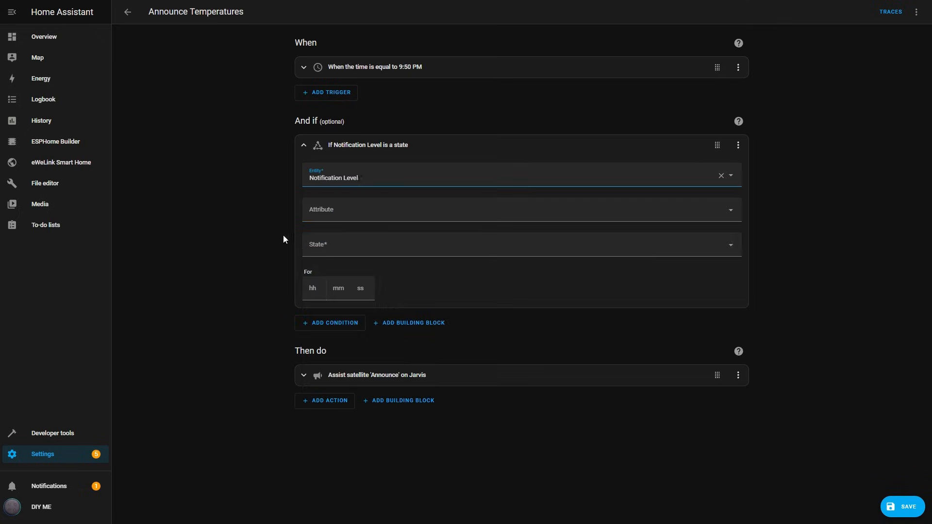
click(522, 245)
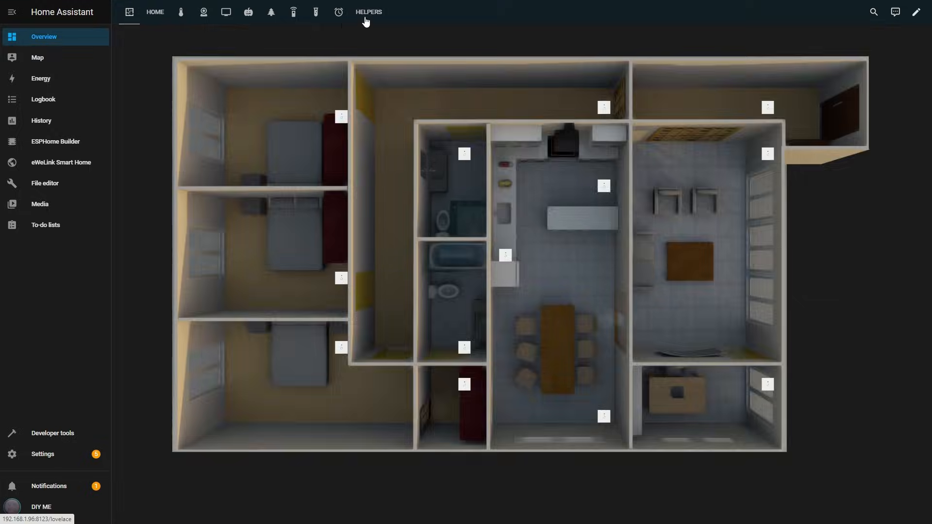
Step: On the Helpers view, switch Notification Level to Off, back to All, then return to Announce Temperatures
click(368, 11)
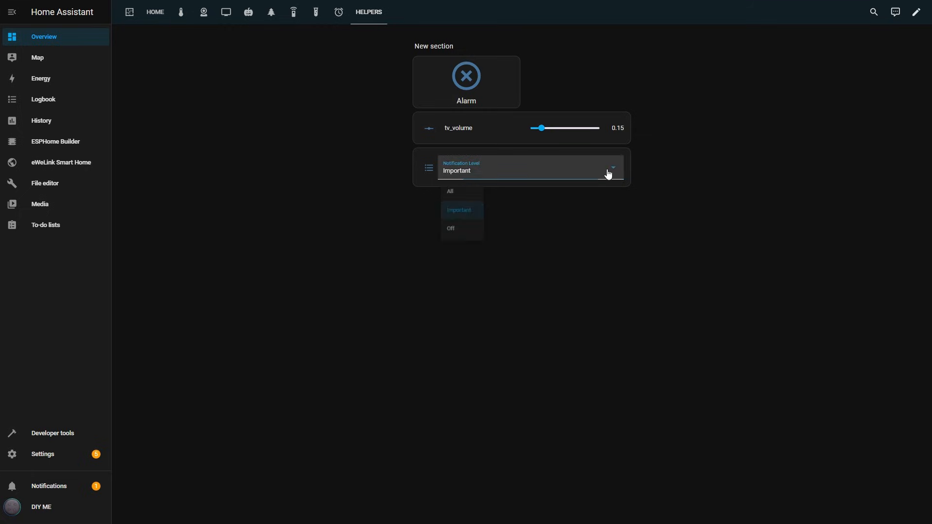
click(451, 235)
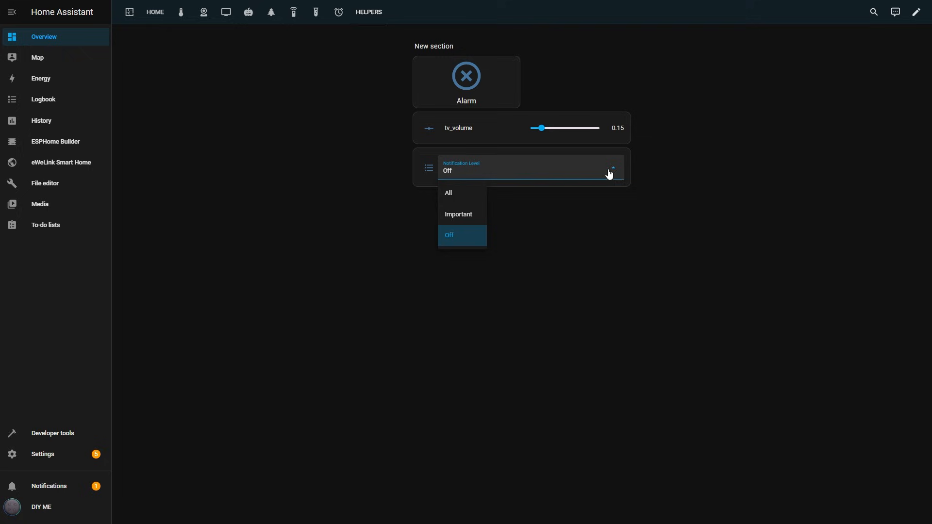
click(448, 193)
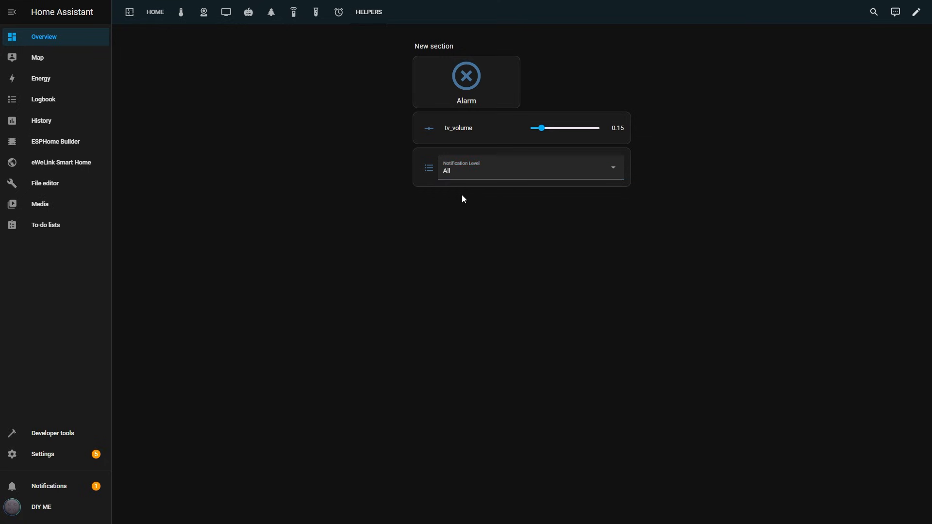
click(43, 455)
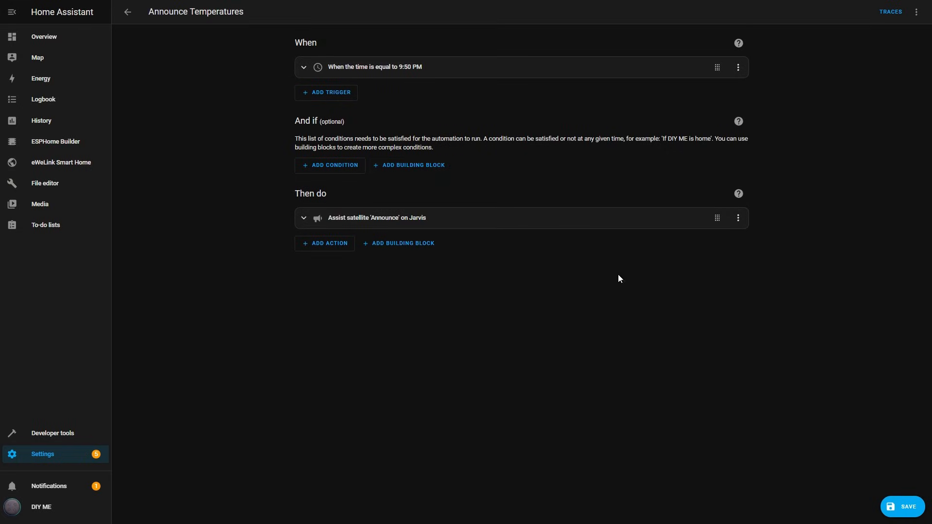
Step: Add an Or group with a Notification Level state All condition, duplicated with state Important
click(413, 165)
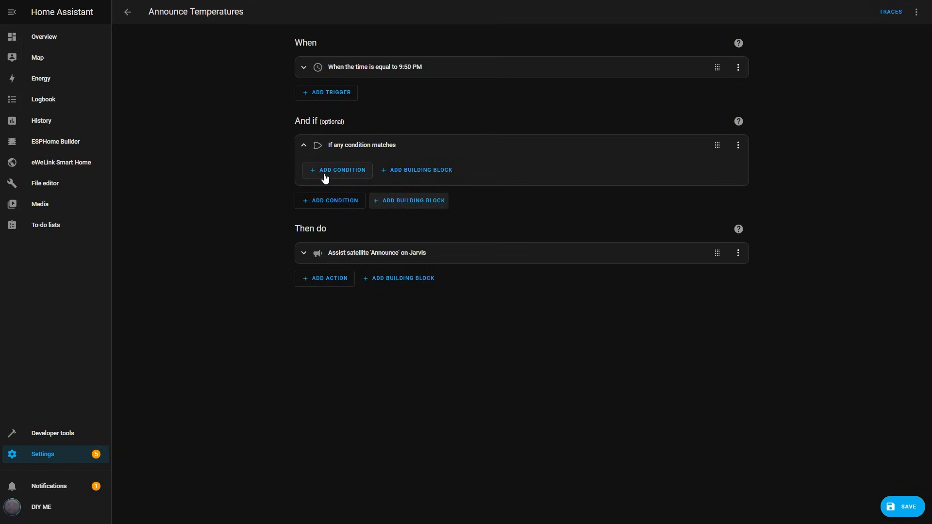
click(336, 170)
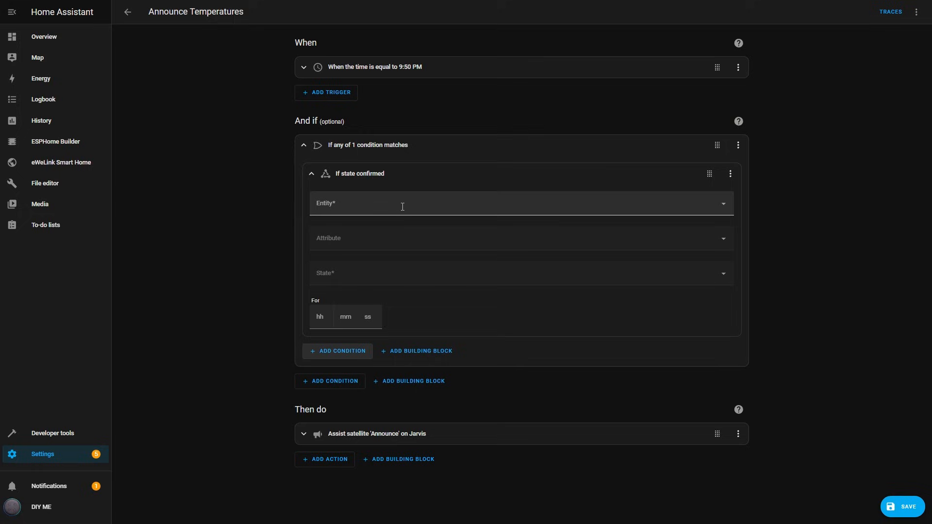
text(noti)
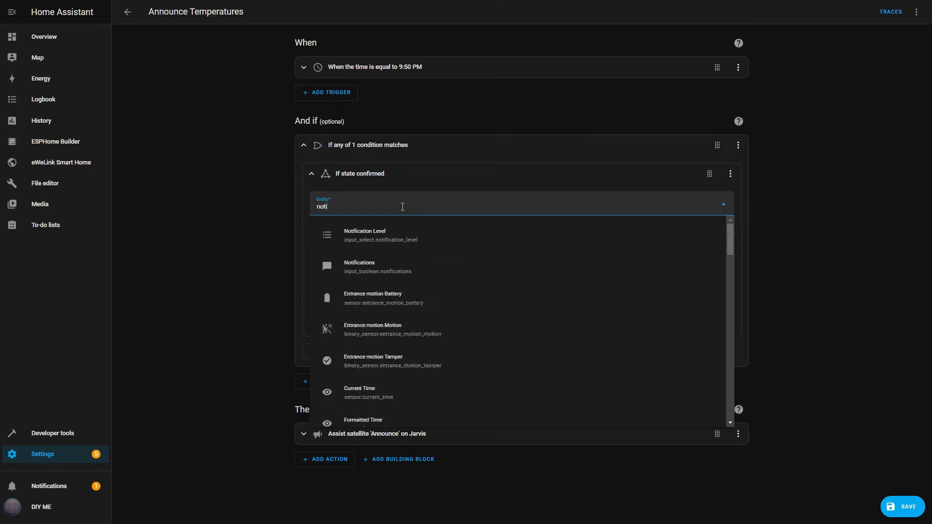
click(365, 235)
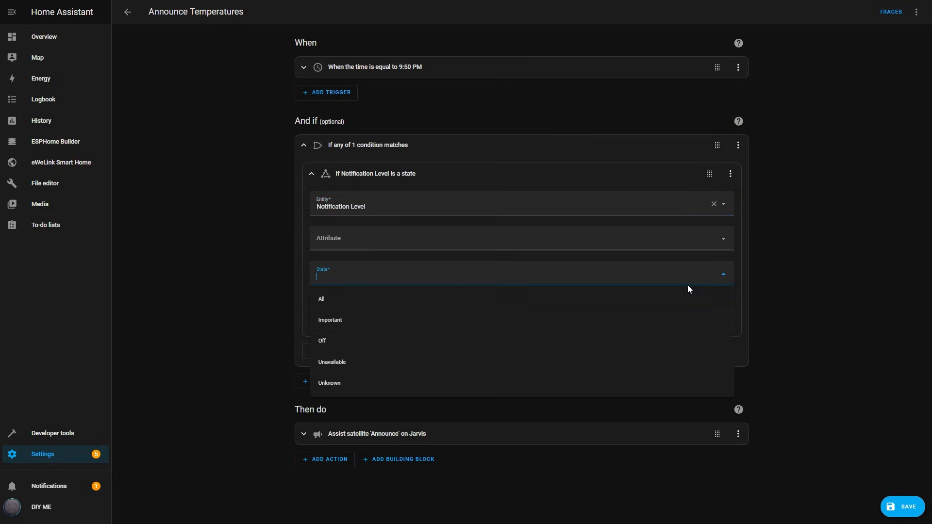
click(731, 174)
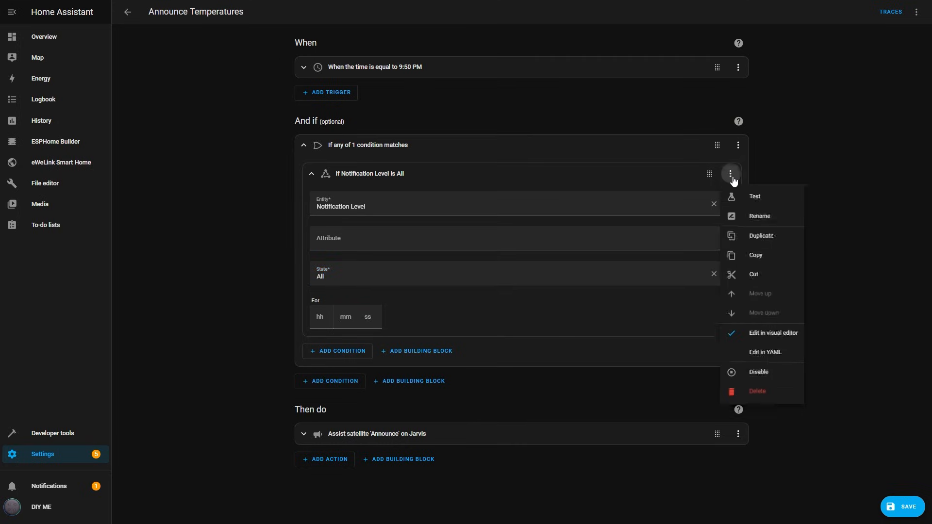
click(760, 235)
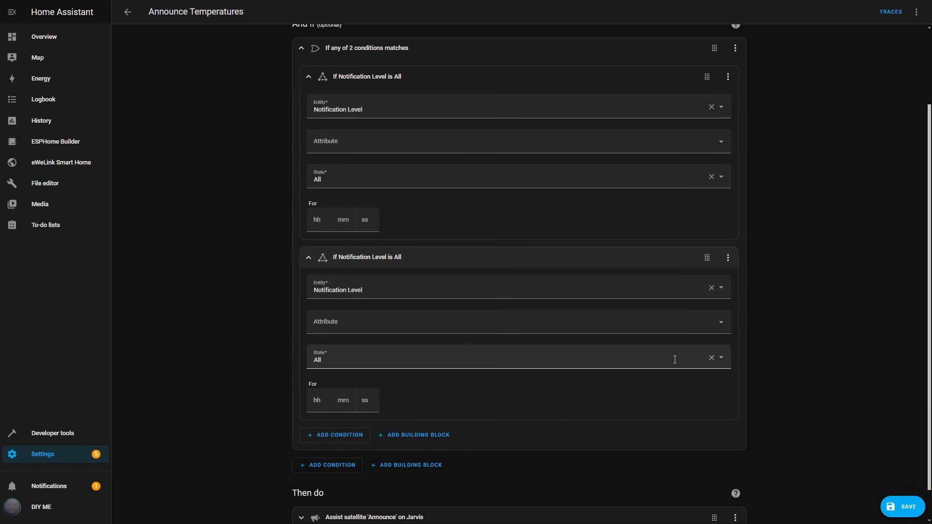
text(Important)
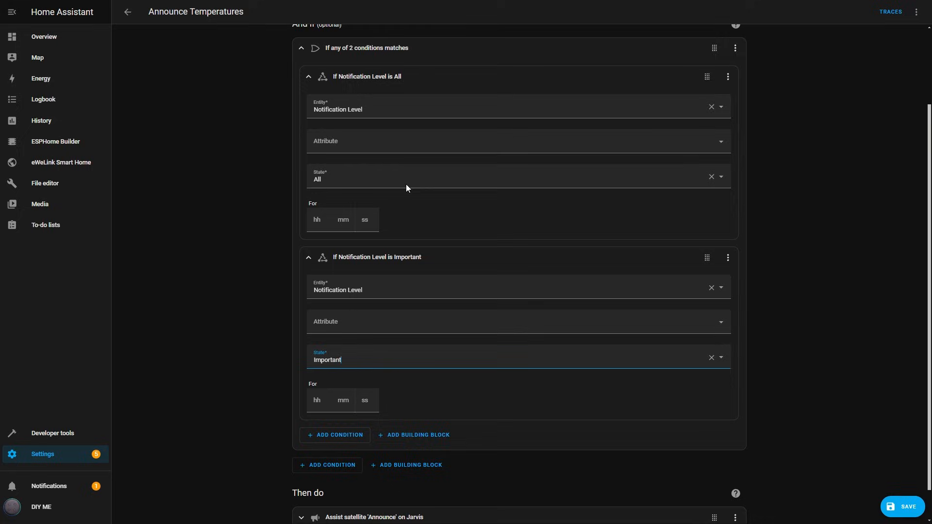